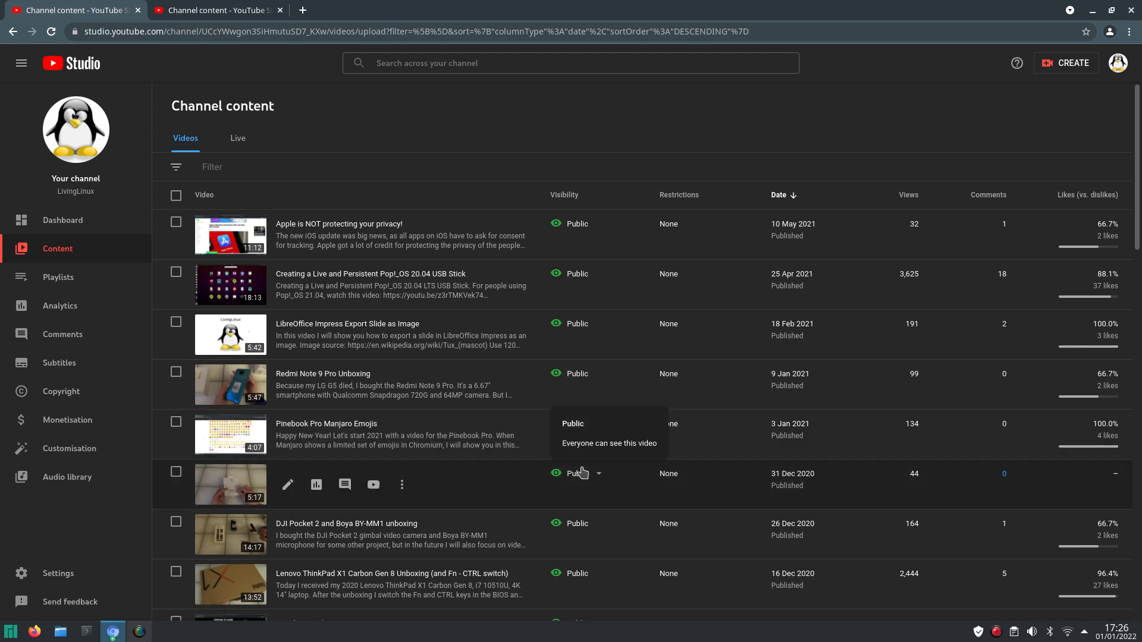
{"action": "mouse_move", "coordinate": [229, 379]}
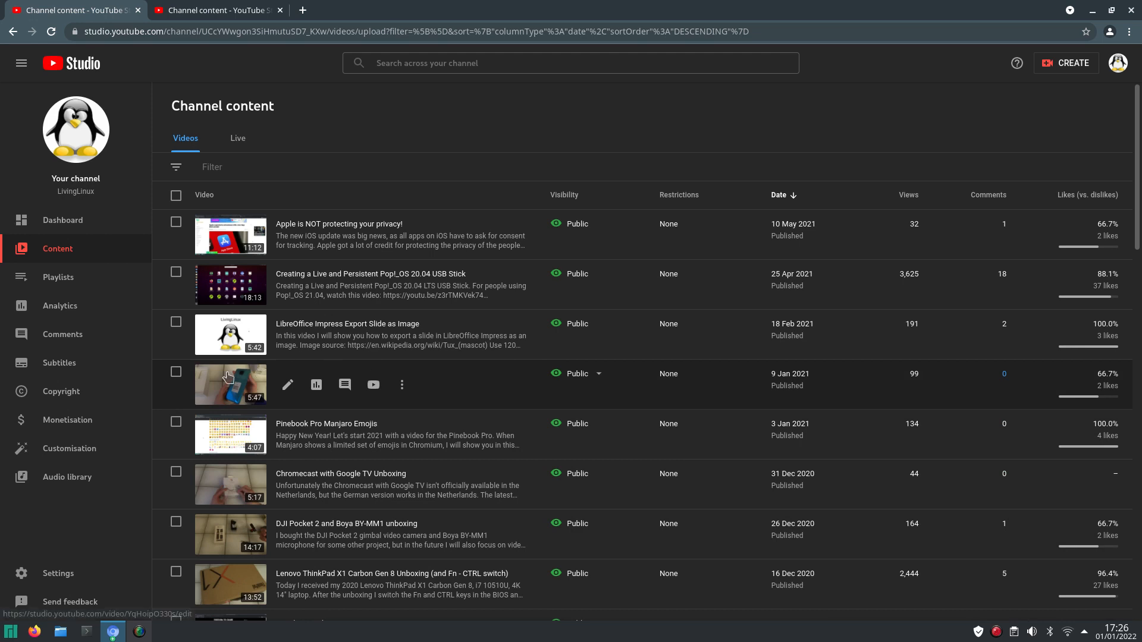
{"action": "mouse_move", "coordinate": [327, 399]}
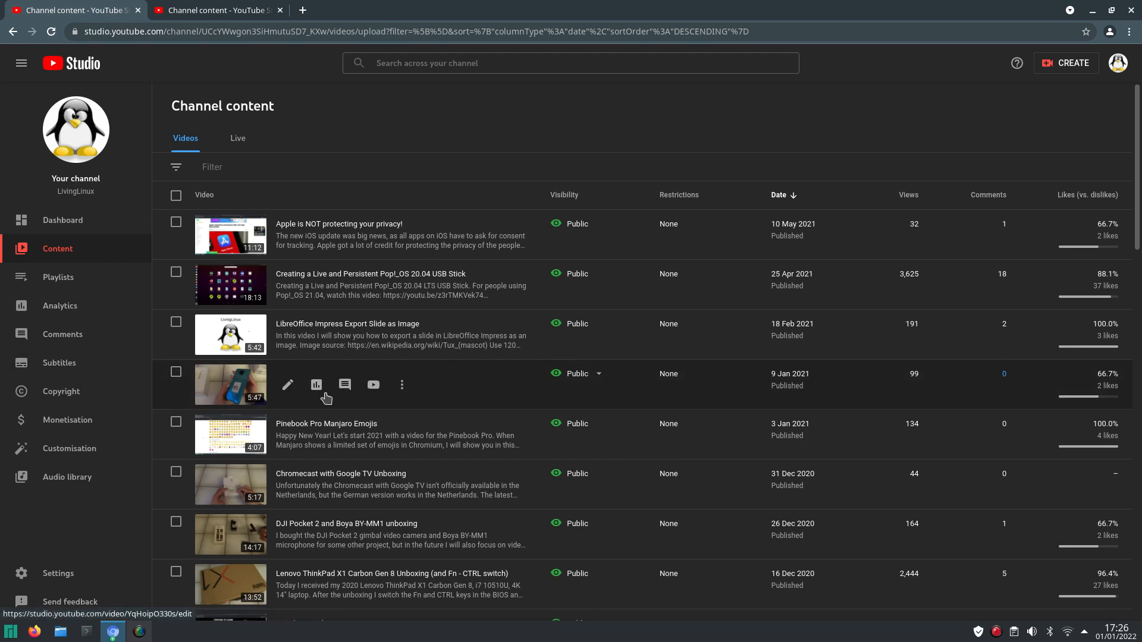
{"action": "mouse_move", "coordinate": [906, 5]}
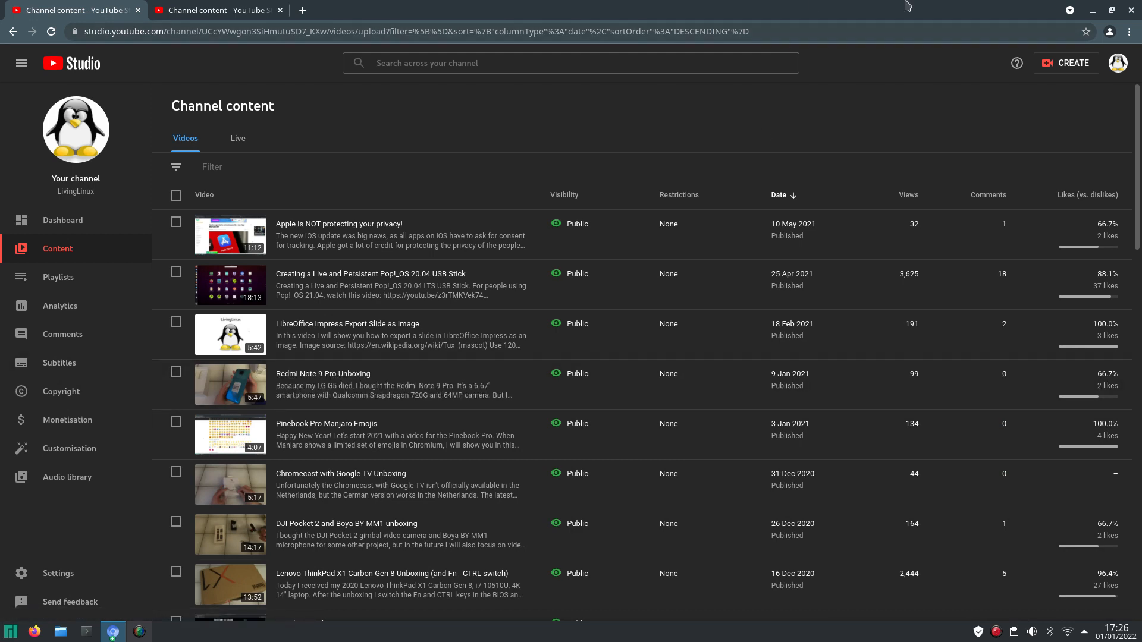
{"action": "mouse_move", "coordinate": [777, 6]}
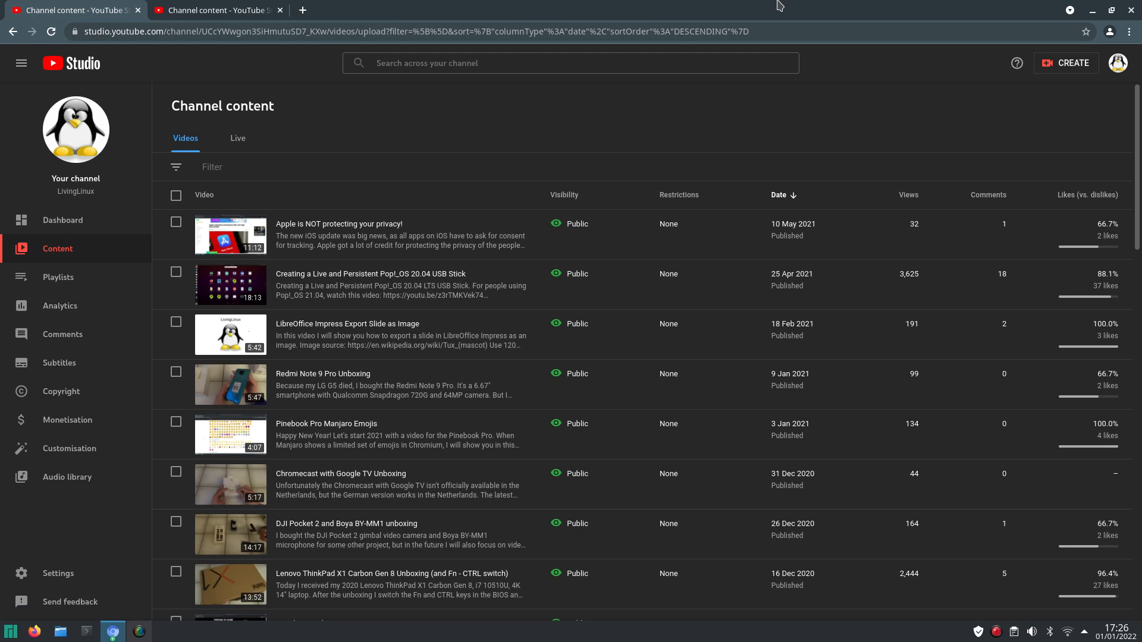
{"action": "mouse_move", "coordinate": [430, 136]}
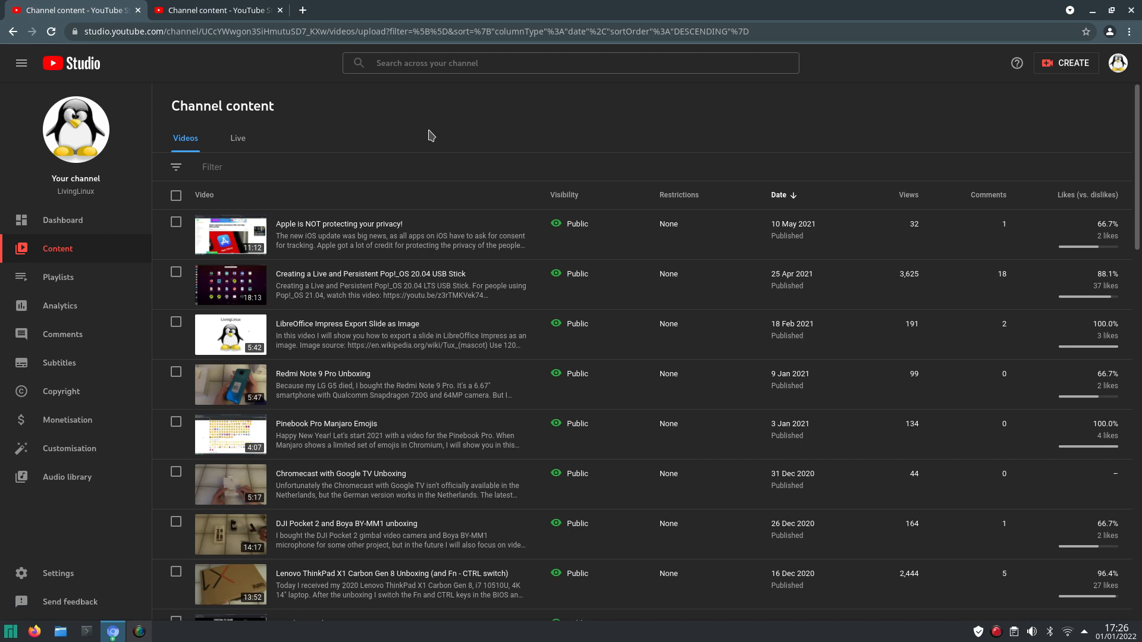
{"action": "mouse_move", "coordinate": [647, 6]}
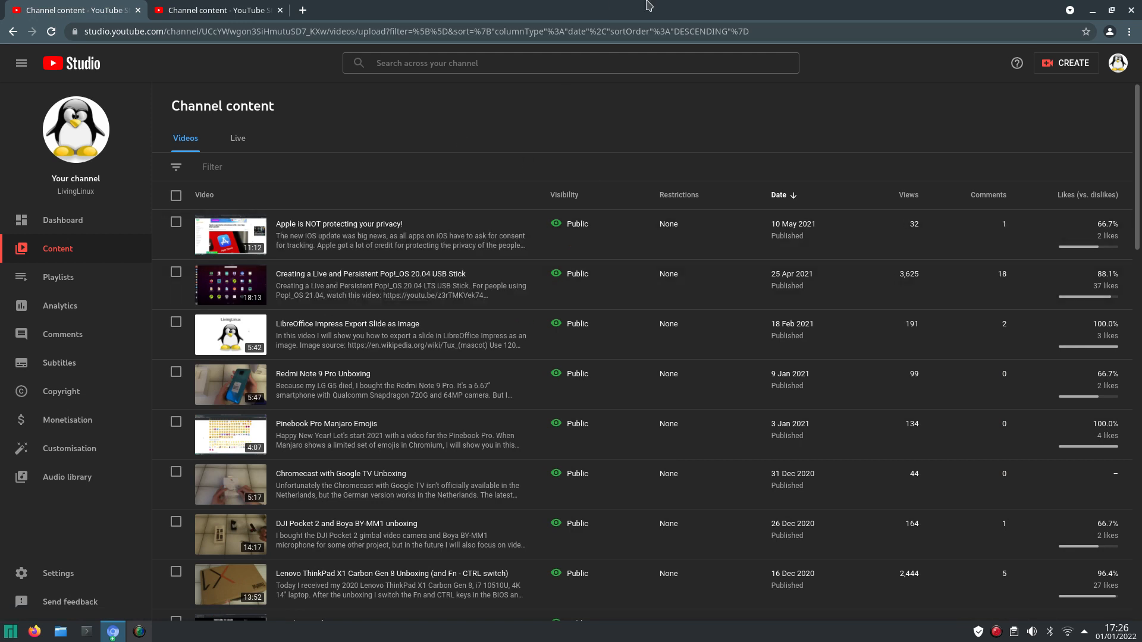
{"action": "mouse_move", "coordinate": [678, 6]}
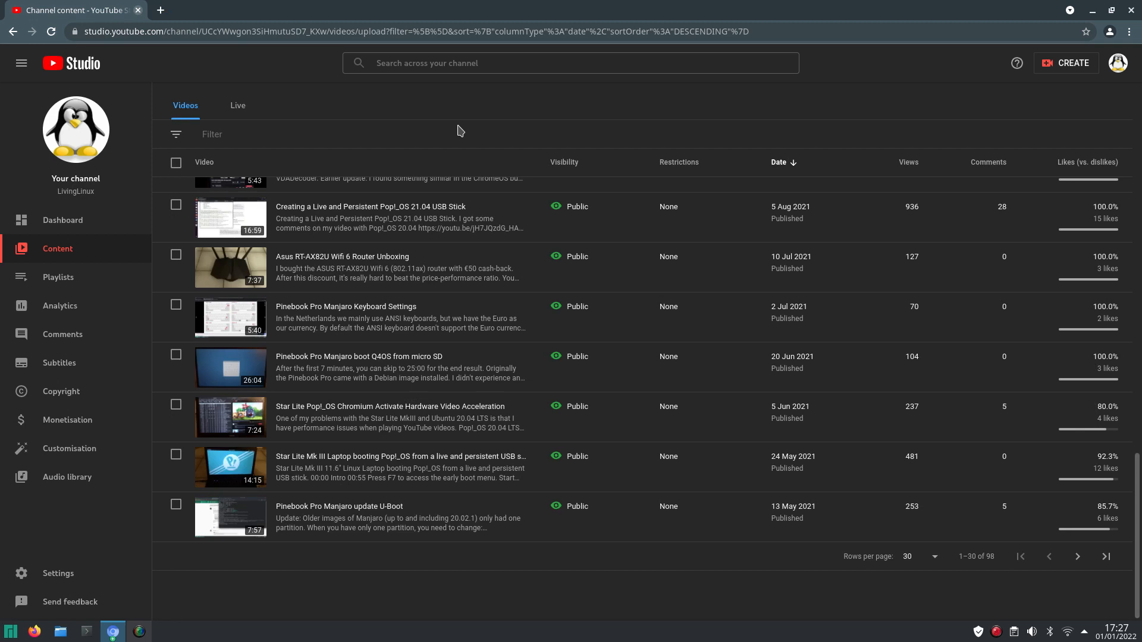
{"action": "mouse_move", "coordinate": [852, 6]}
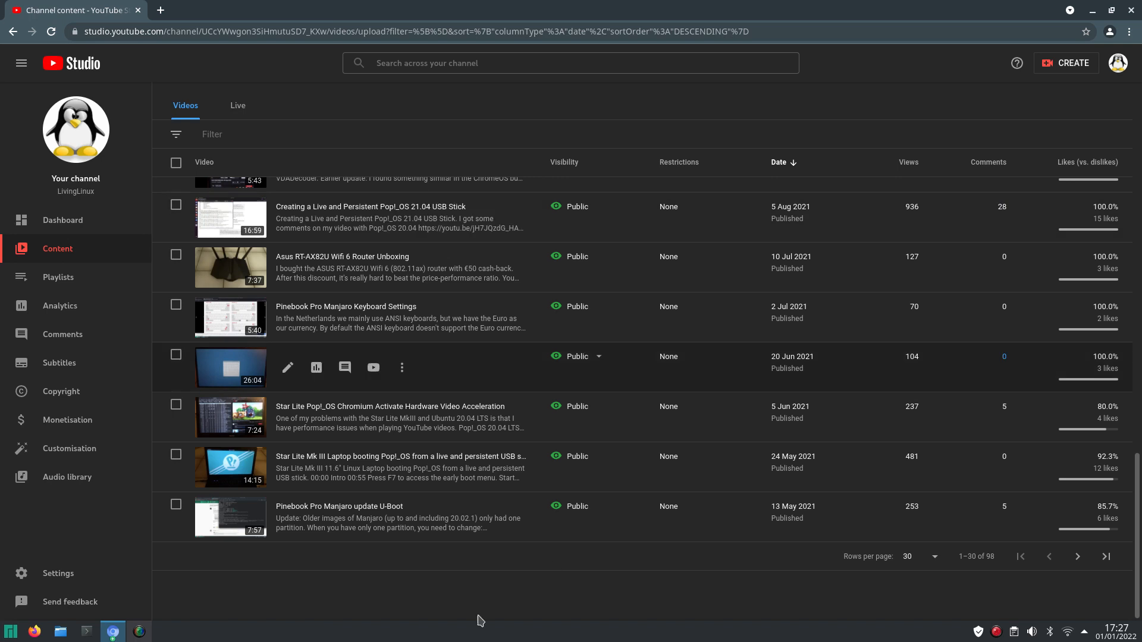
{"action": "mouse_move", "coordinate": [150, 434]}
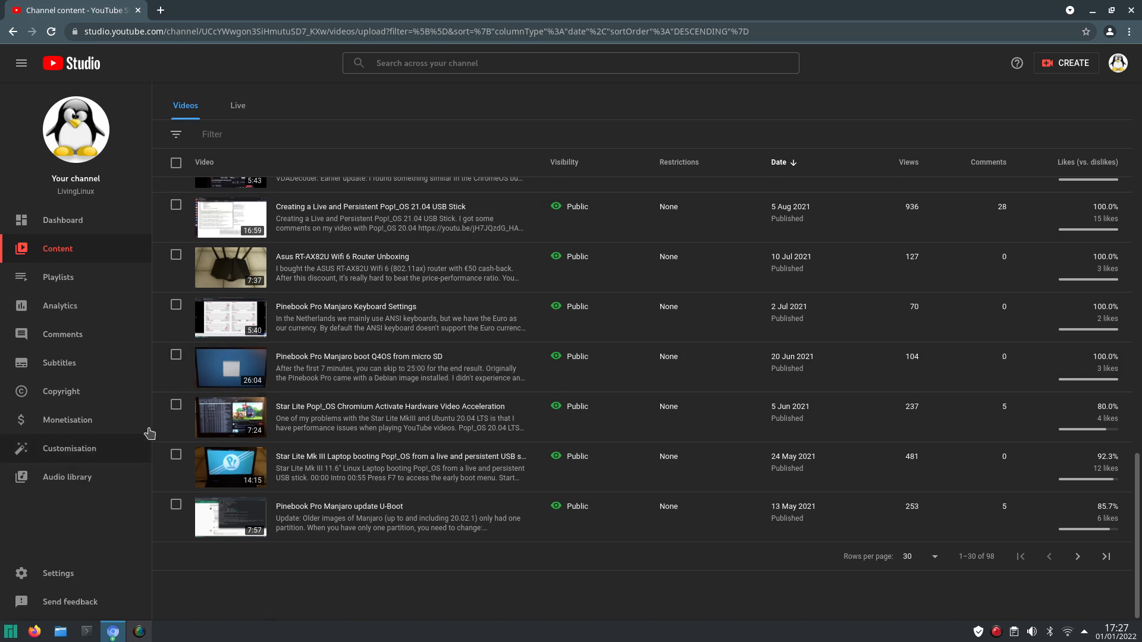
{"action": "mouse_move", "coordinate": [149, 426]}
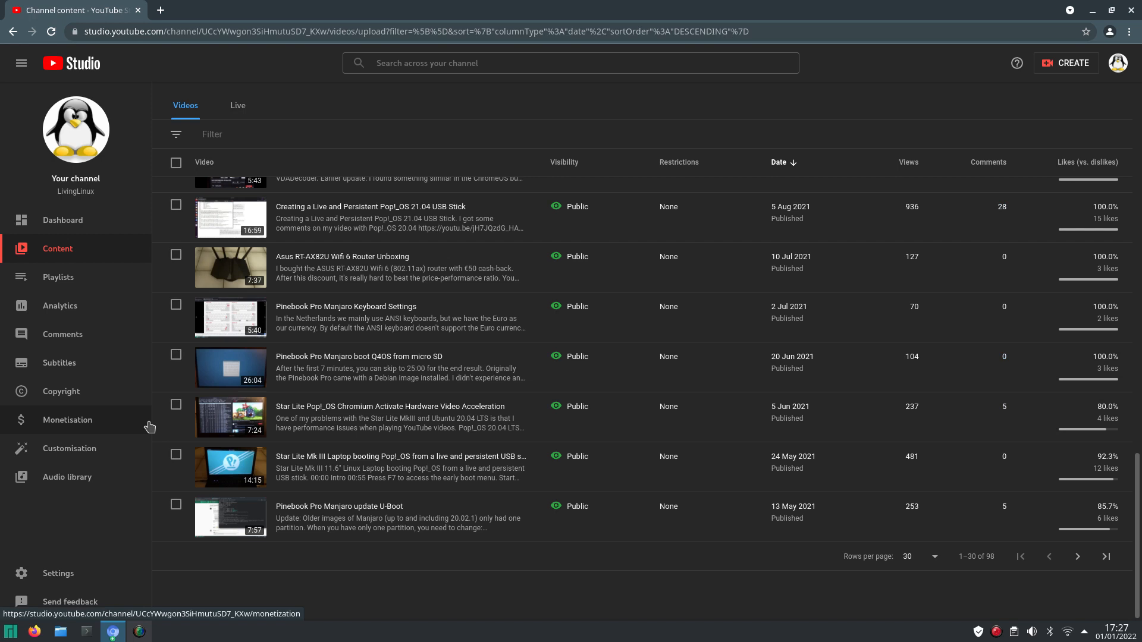
{"action": "mouse_move", "coordinate": [926, 6]}
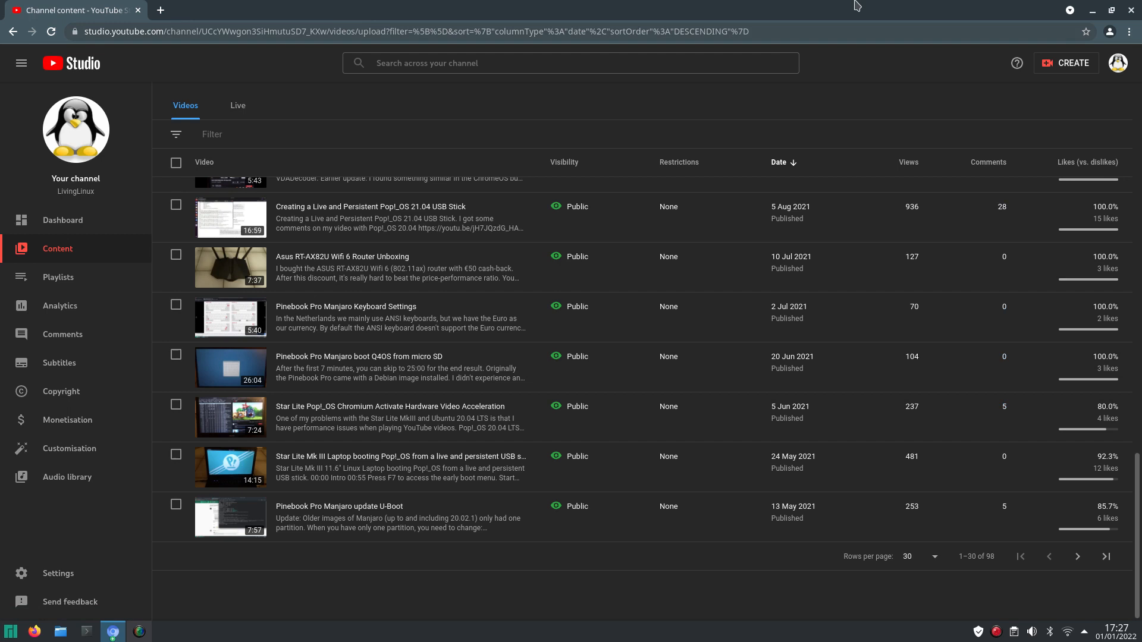
{"action": "mouse_move", "coordinate": [865, 16]}
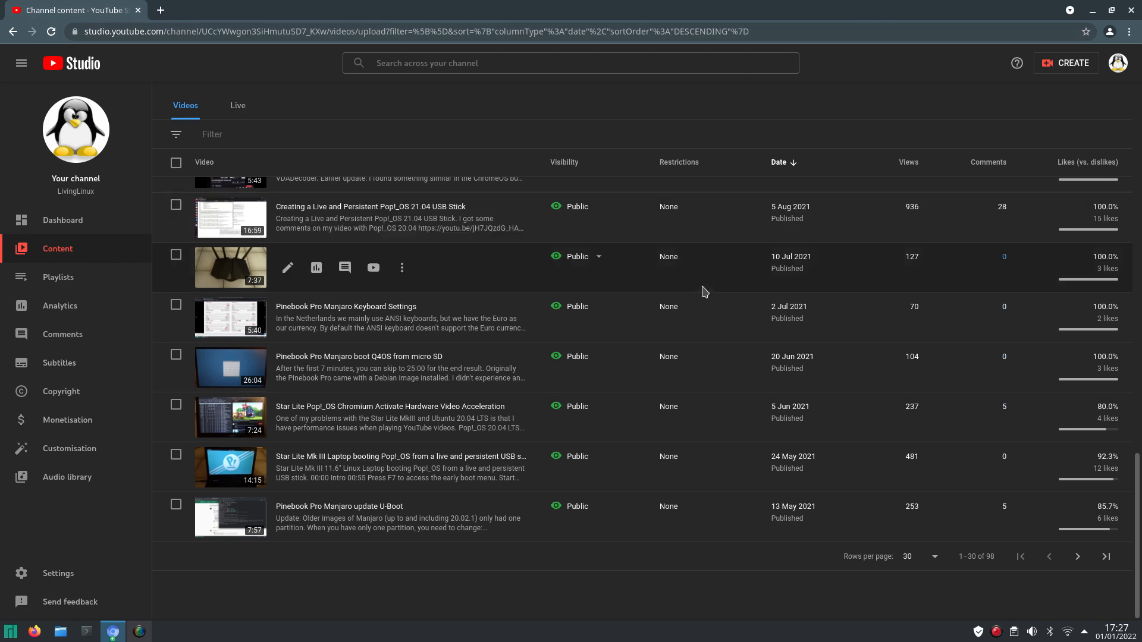
Step: Scroll the video list up to the October 2021 Lenovo Yoga Tab 13 uploads
{"action": "scroll", "scroll_direction": "up", "scroll_amount": 3}
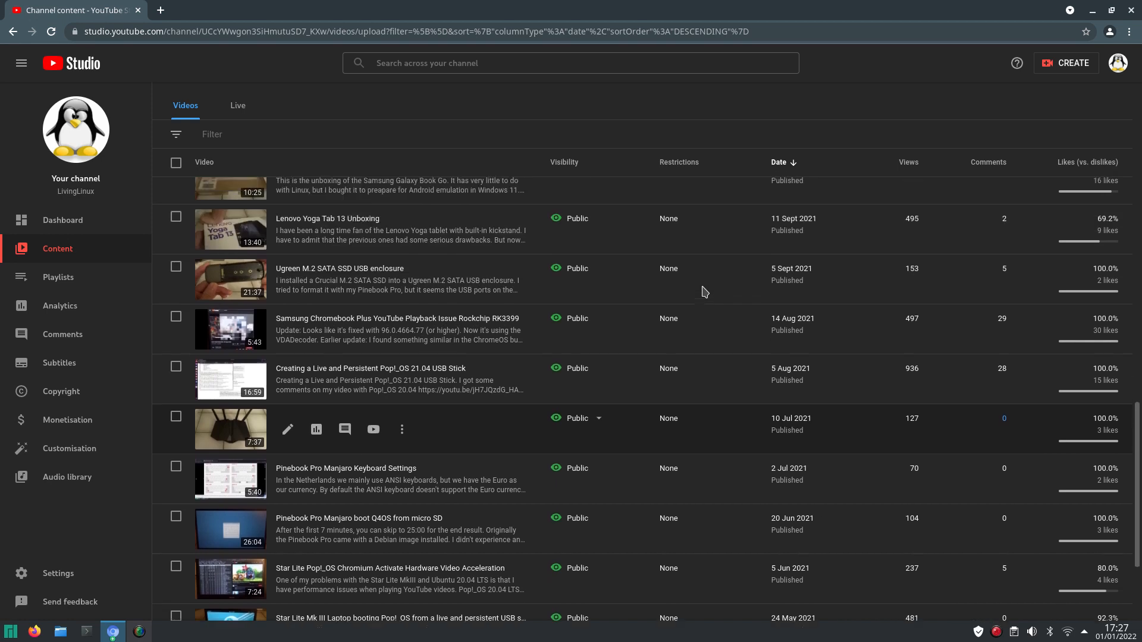
{"action": "scroll", "scroll_direction": "up", "scroll_amount": 3}
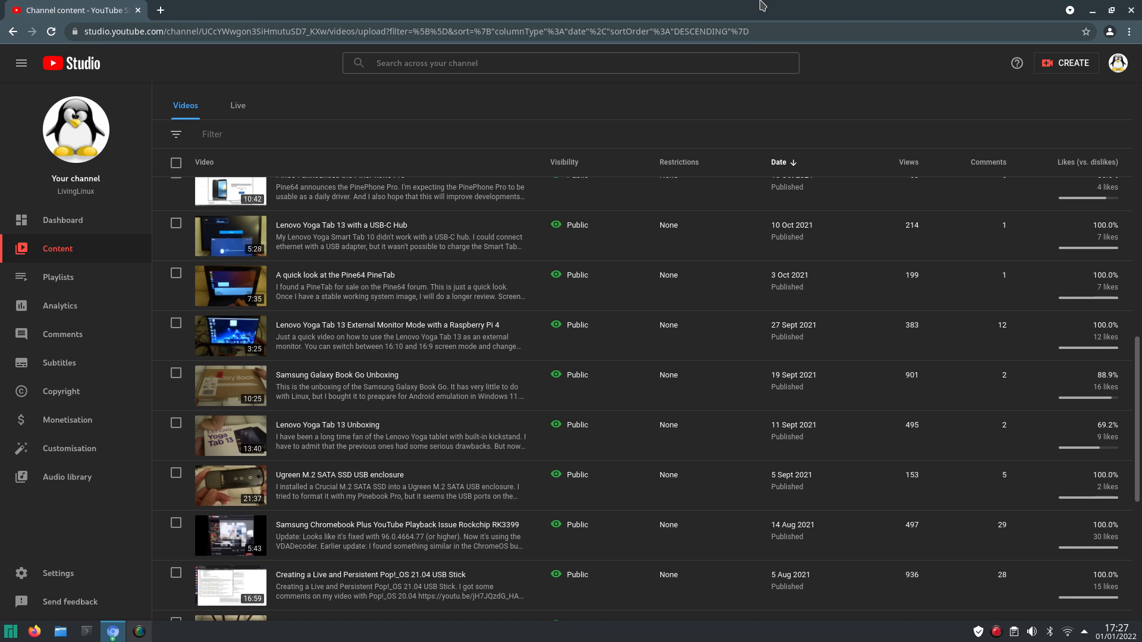
{"action": "mouse_move", "coordinate": [364, 237]}
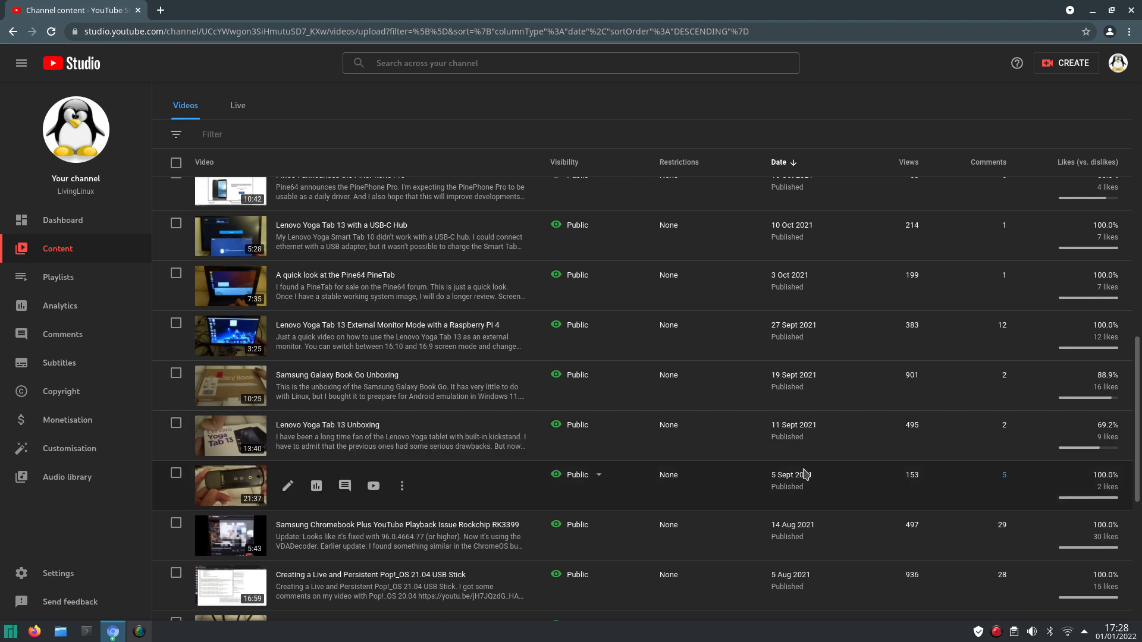
{"action": "mouse_move", "coordinate": [771, 448]}
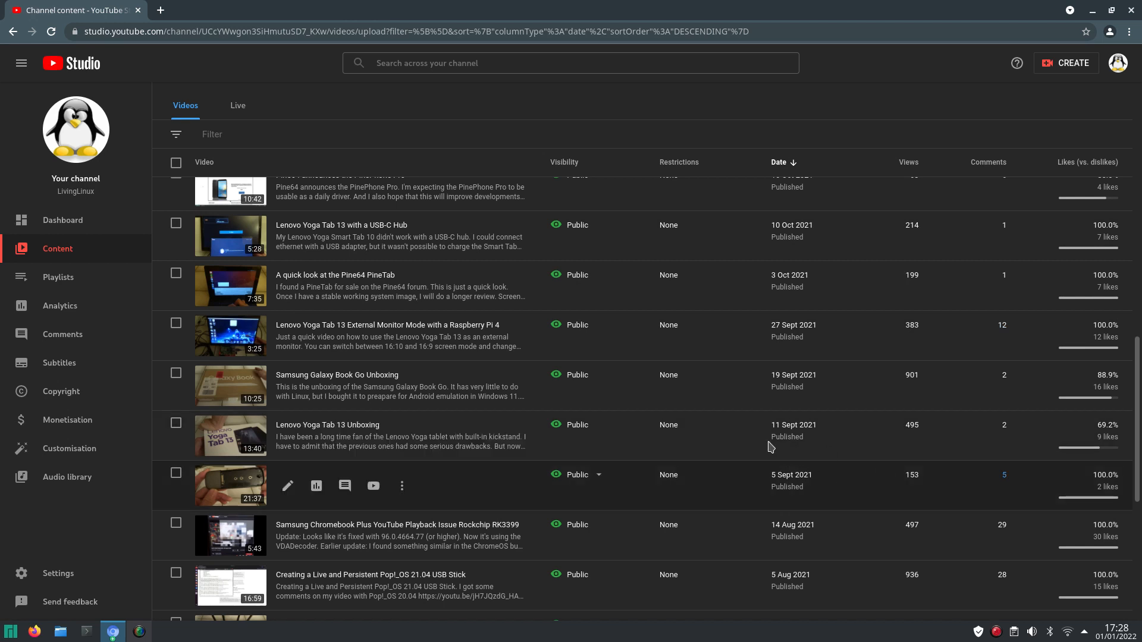
{"action": "mouse_move", "coordinate": [840, 401]}
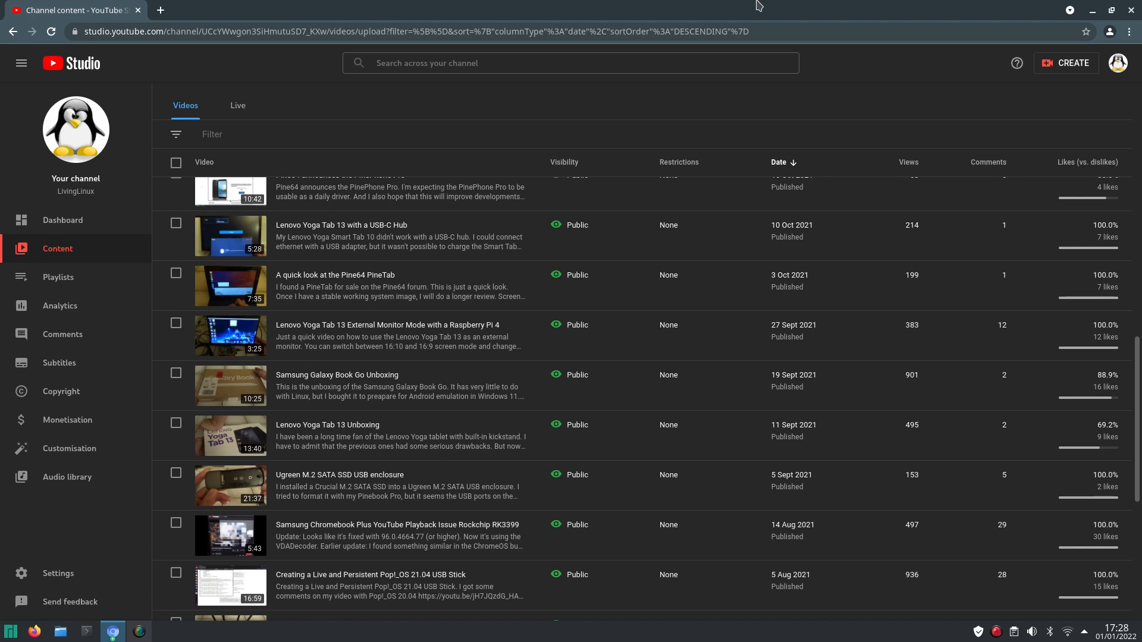
{"action": "mouse_move", "coordinate": [342, 236]}
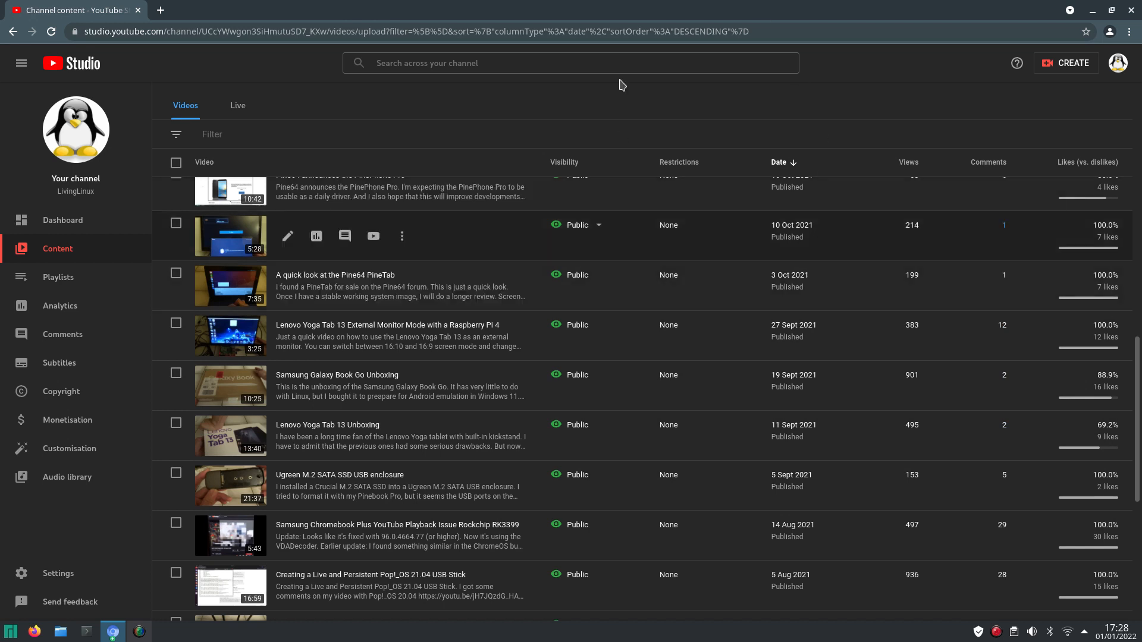
{"action": "mouse_move", "coordinate": [726, 6]}
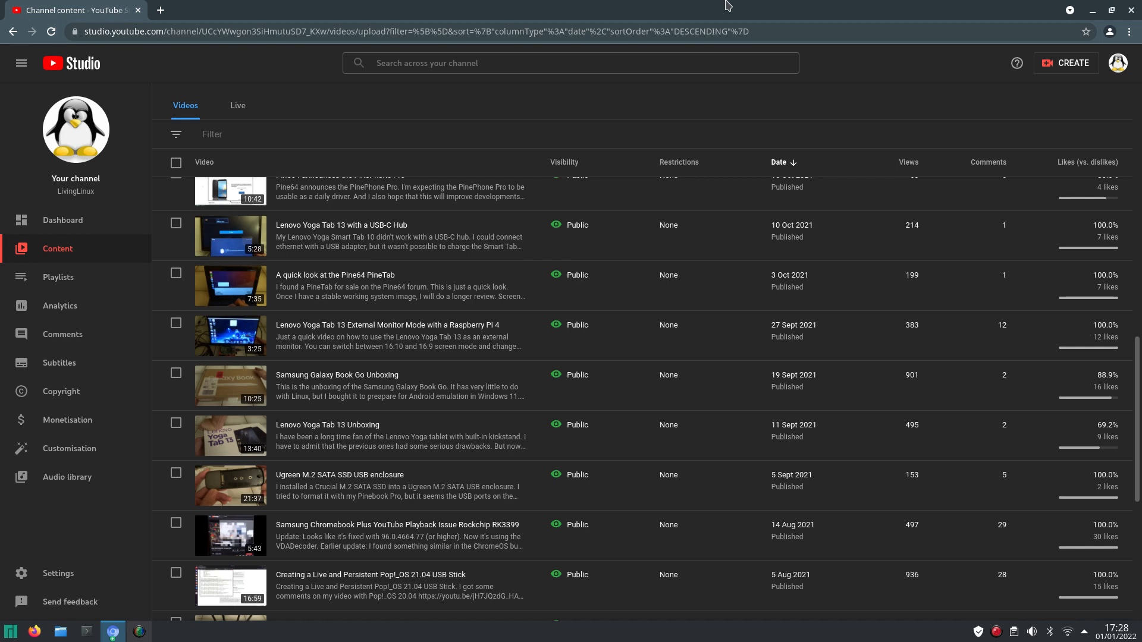
Step: Browse the video list to the November 2021 Raspberry Pi 4 and Pop!_OS uploads
{"action": "scroll", "scroll_direction": "down", "scroll_amount": 3}
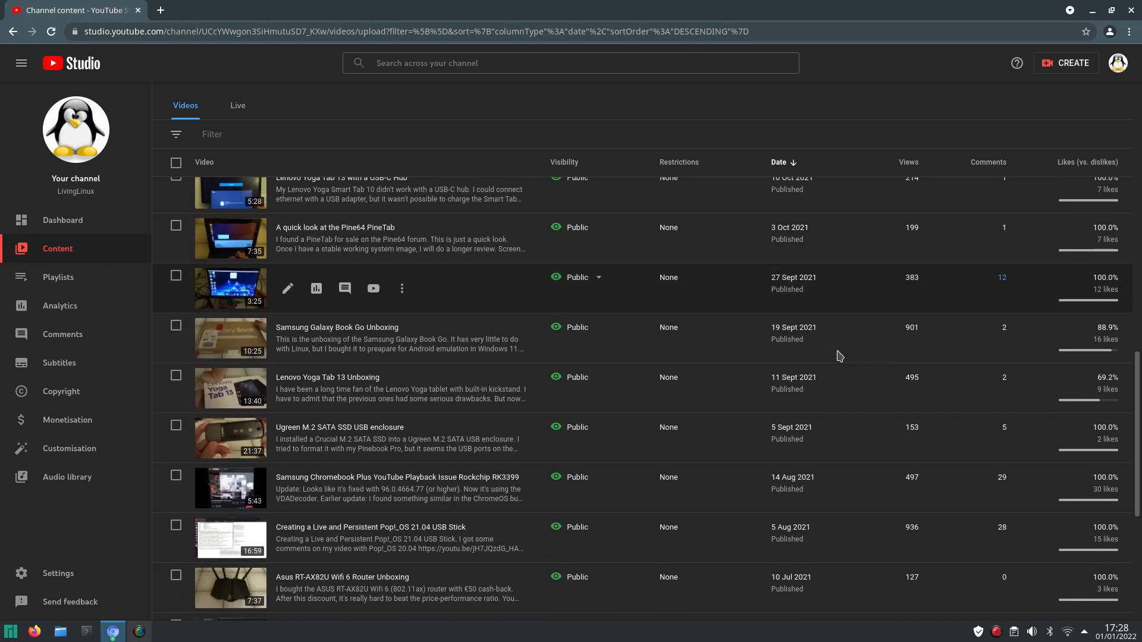
{"action": "scroll", "scroll_direction": "up", "scroll_amount": 3}
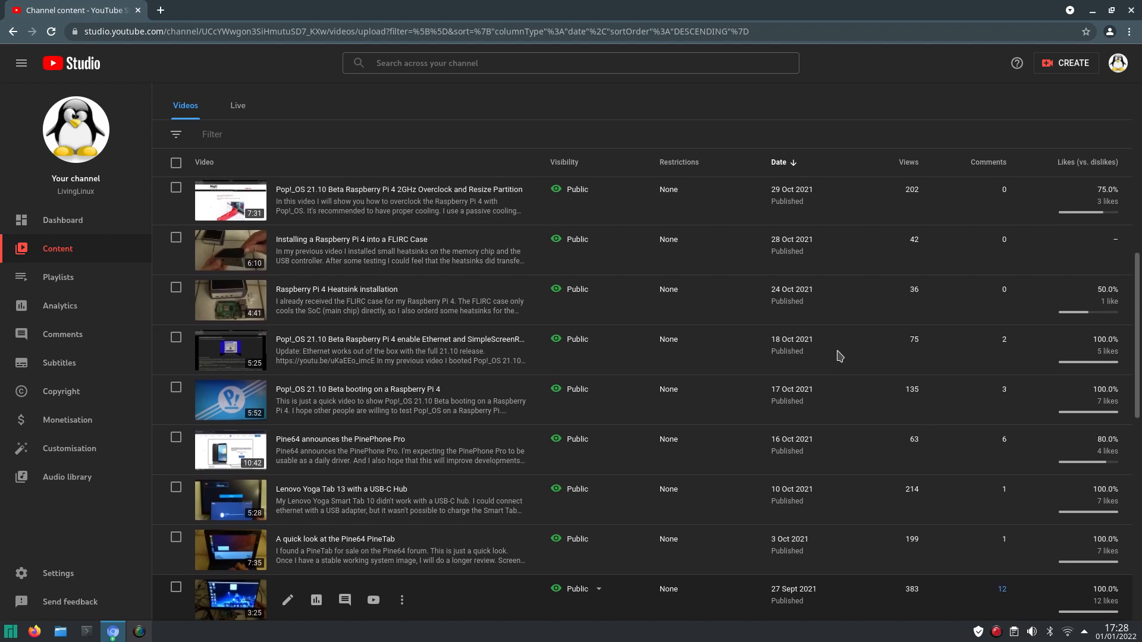
{"action": "scroll", "scroll_direction": "up", "scroll_amount": 3}
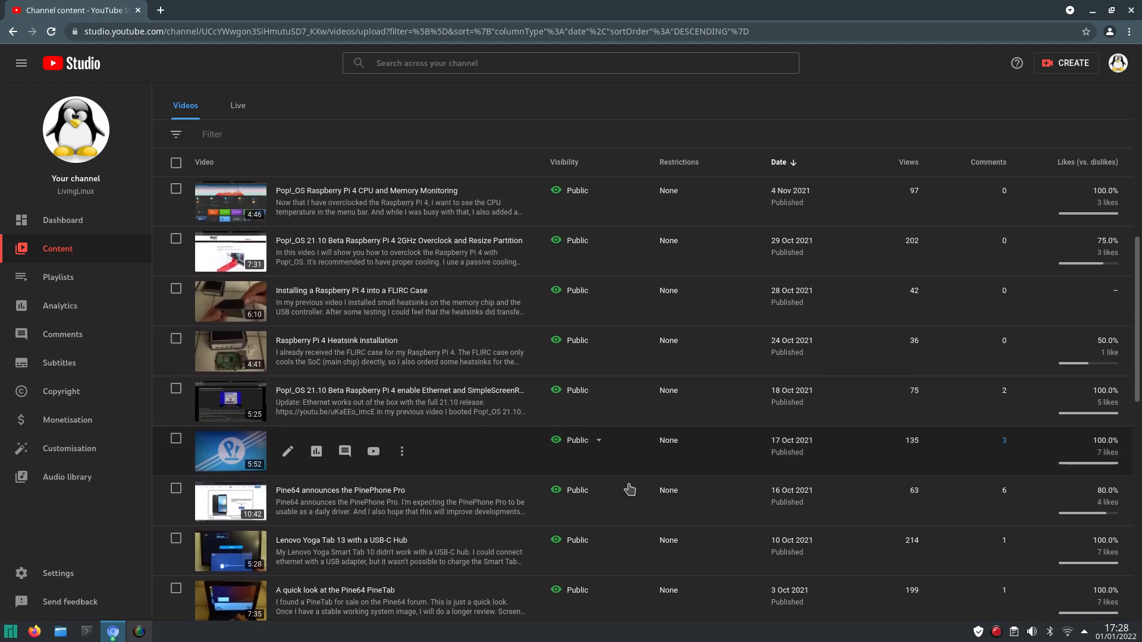
{"action": "mouse_move", "coordinate": [862, 6]}
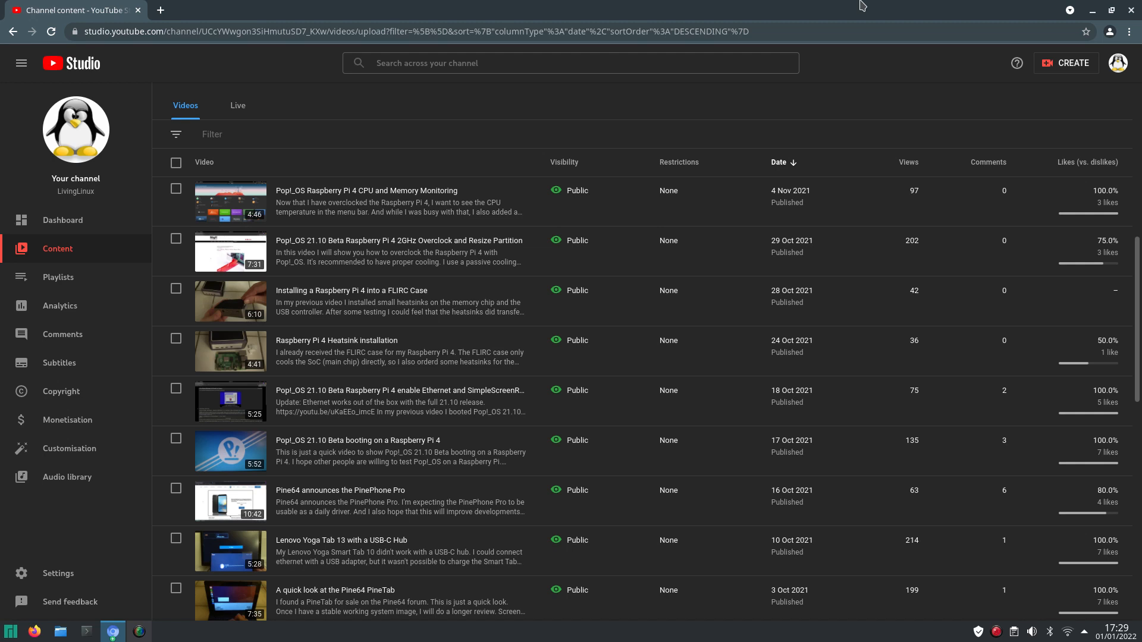
{"action": "mouse_move", "coordinate": [335, 351]}
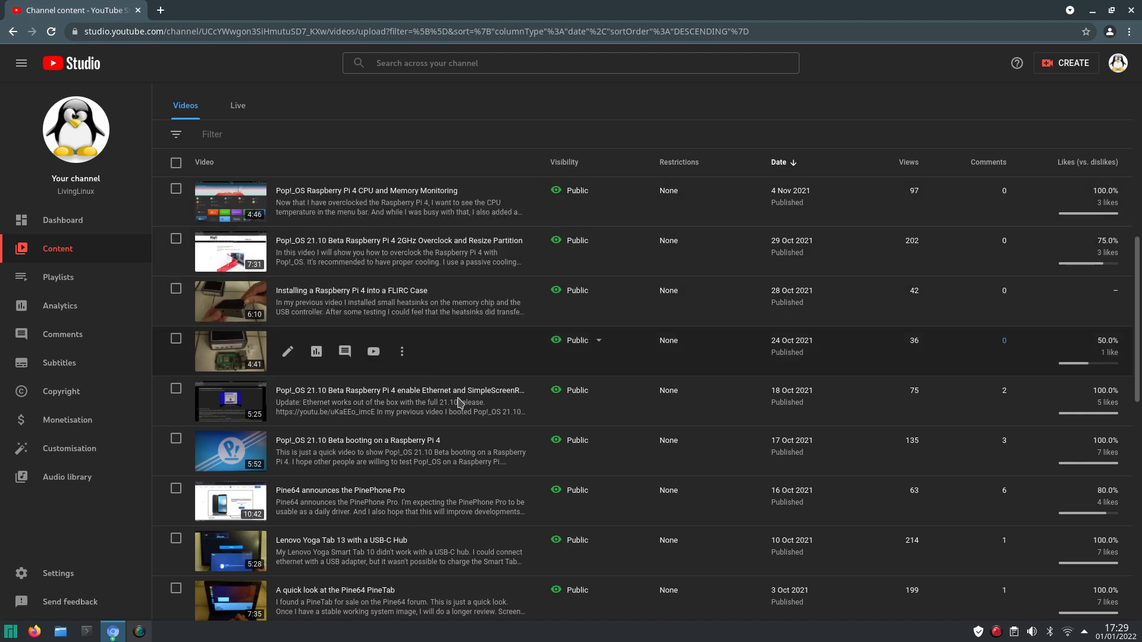
{"action": "mouse_move", "coordinate": [775, 5]}
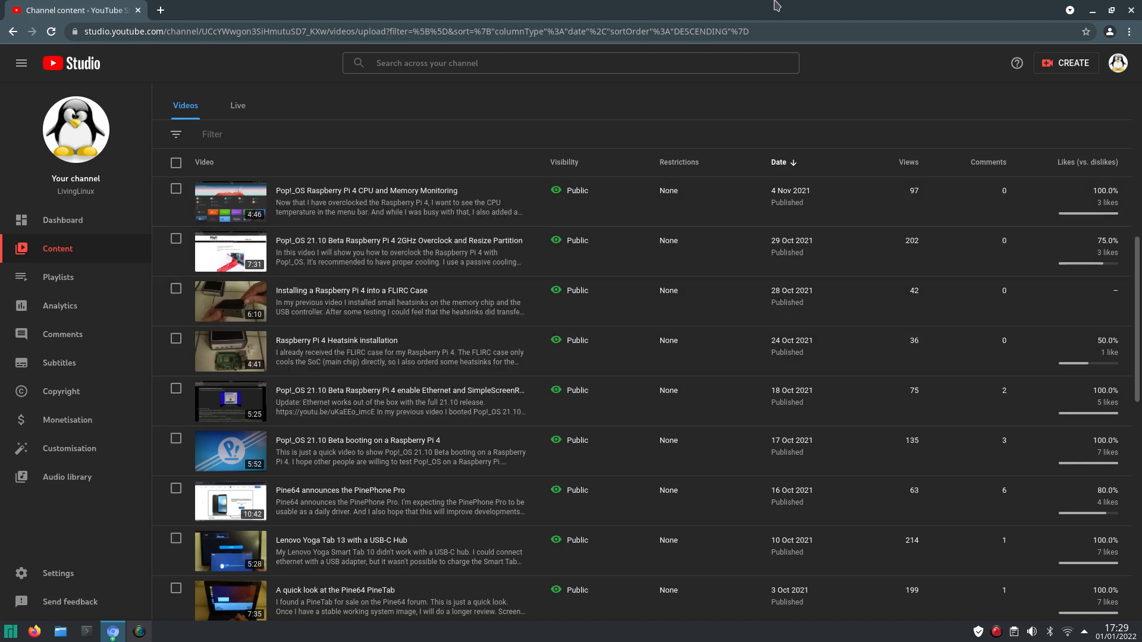
{"action": "mouse_move", "coordinate": [844, 6]}
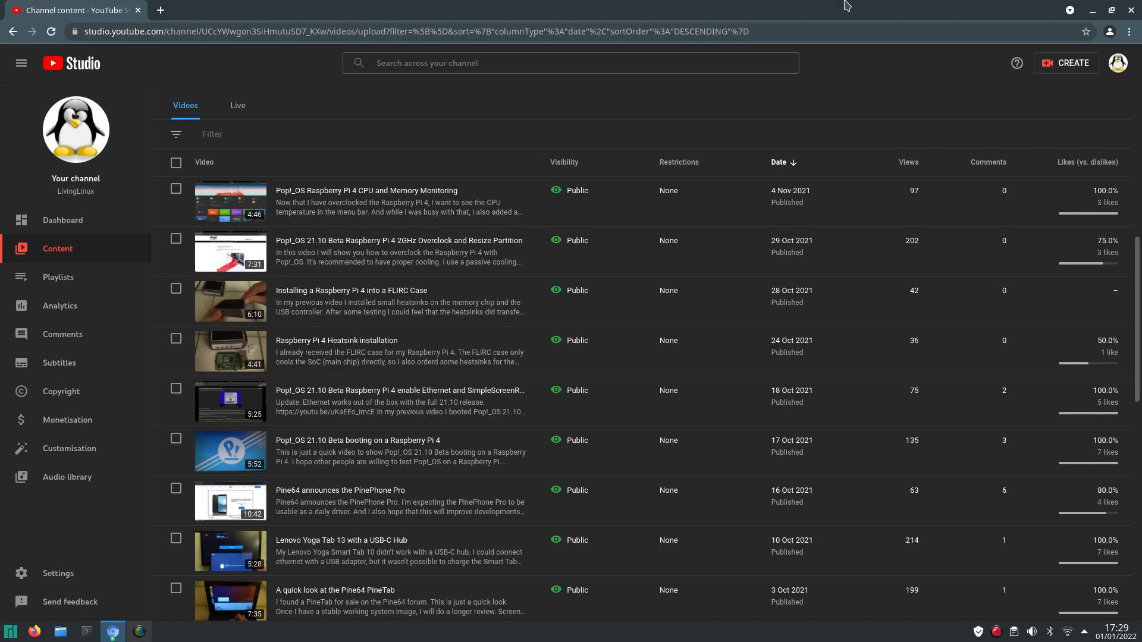
Step: Return the channel video list to its newest December 2021 uploads
{"action": "scroll", "scroll_direction": "down", "scroll_amount": 3}
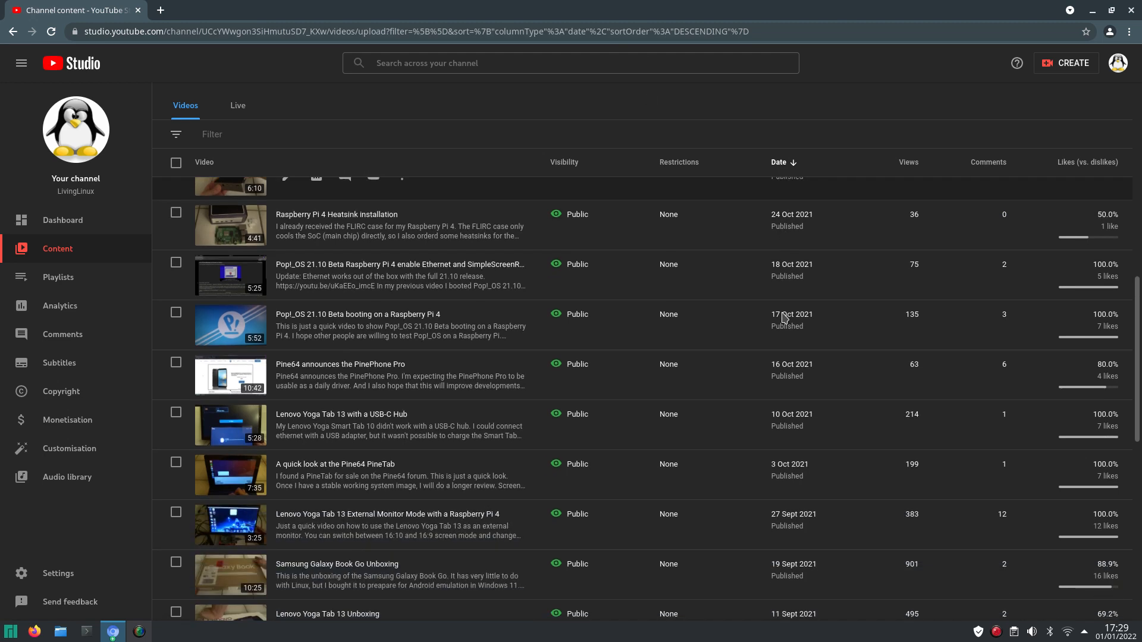
{"action": "scroll", "scroll_direction": "up", "scroll_amount": 3}
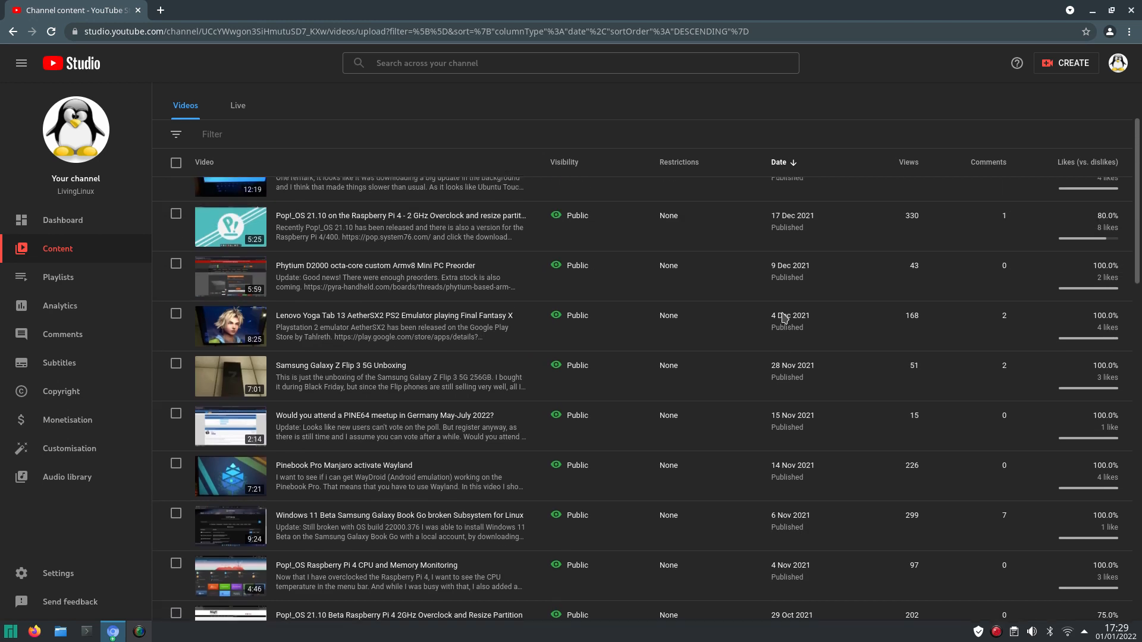
{"action": "scroll", "scroll_direction": "up", "scroll_amount": 3}
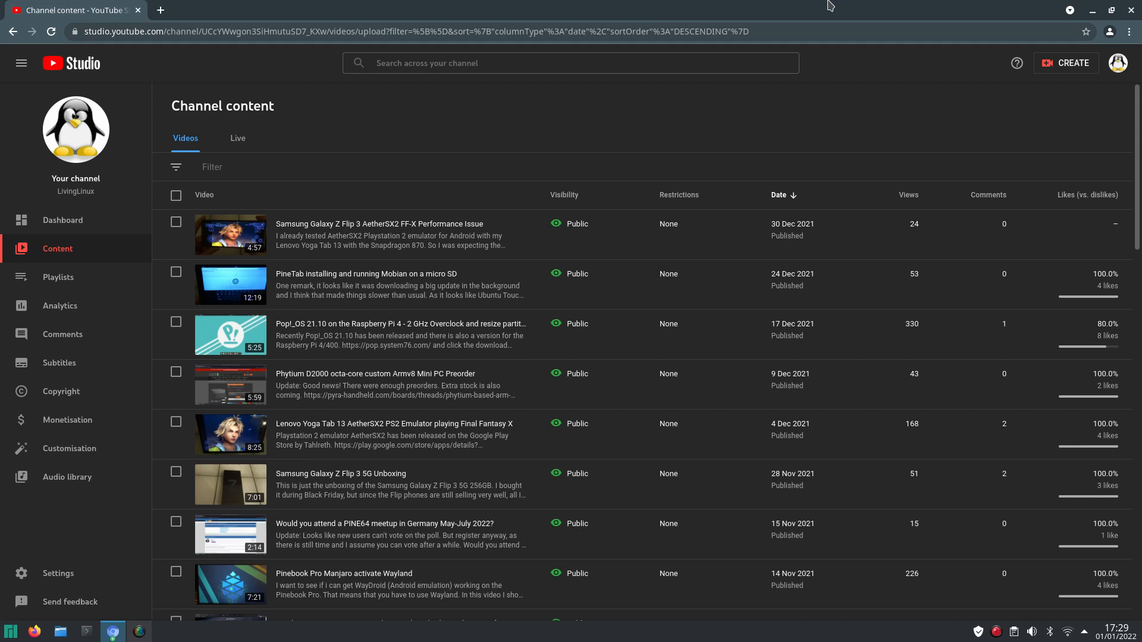
{"action": "mouse_move", "coordinate": [426, 448]}
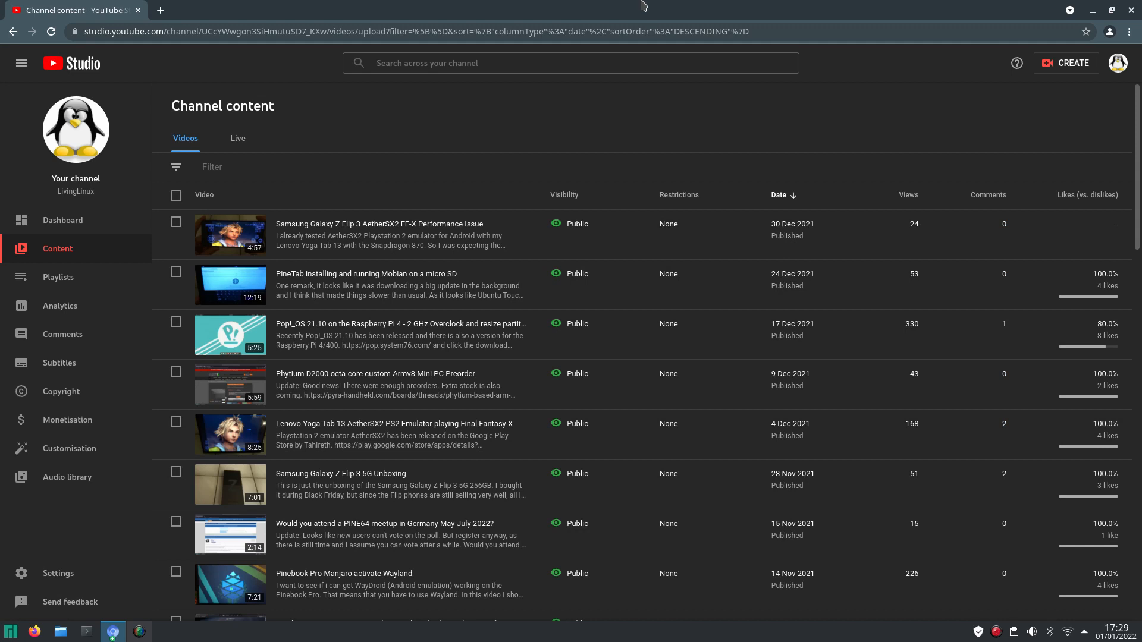
{"action": "mouse_move", "coordinate": [711, 109]}
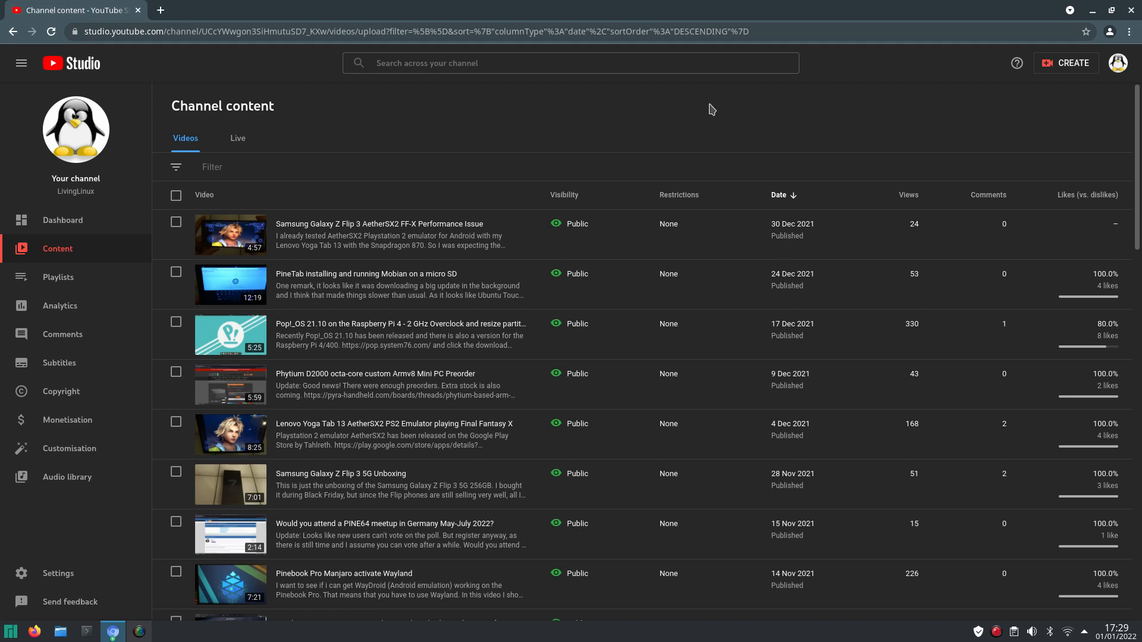
{"action": "mouse_move", "coordinate": [619, 6]}
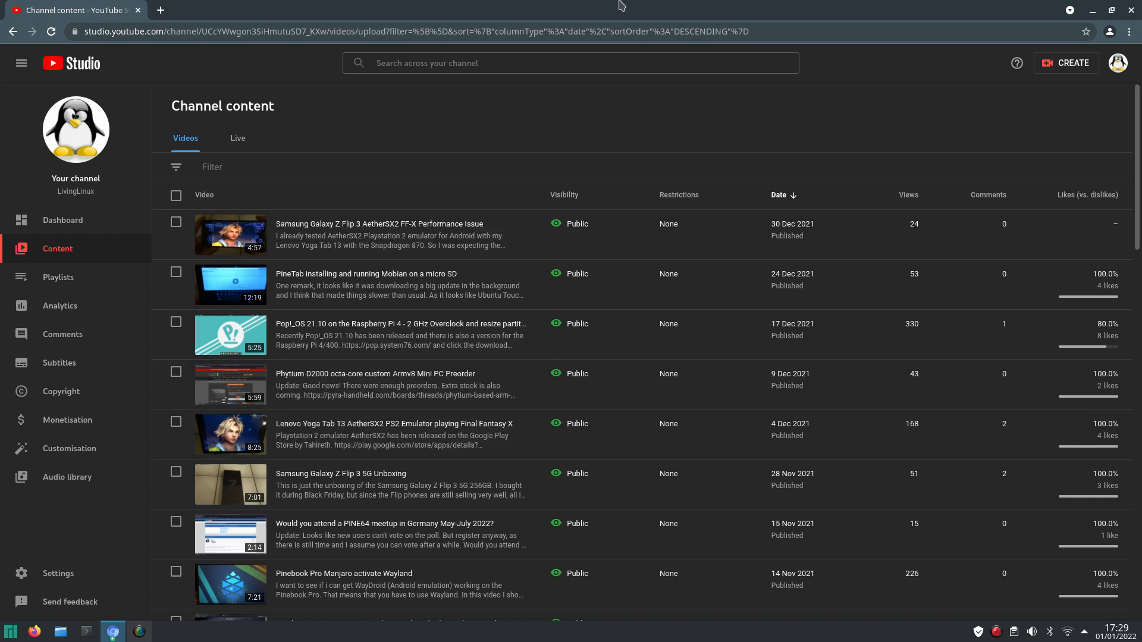
{"action": "mouse_move", "coordinate": [691, 6]}
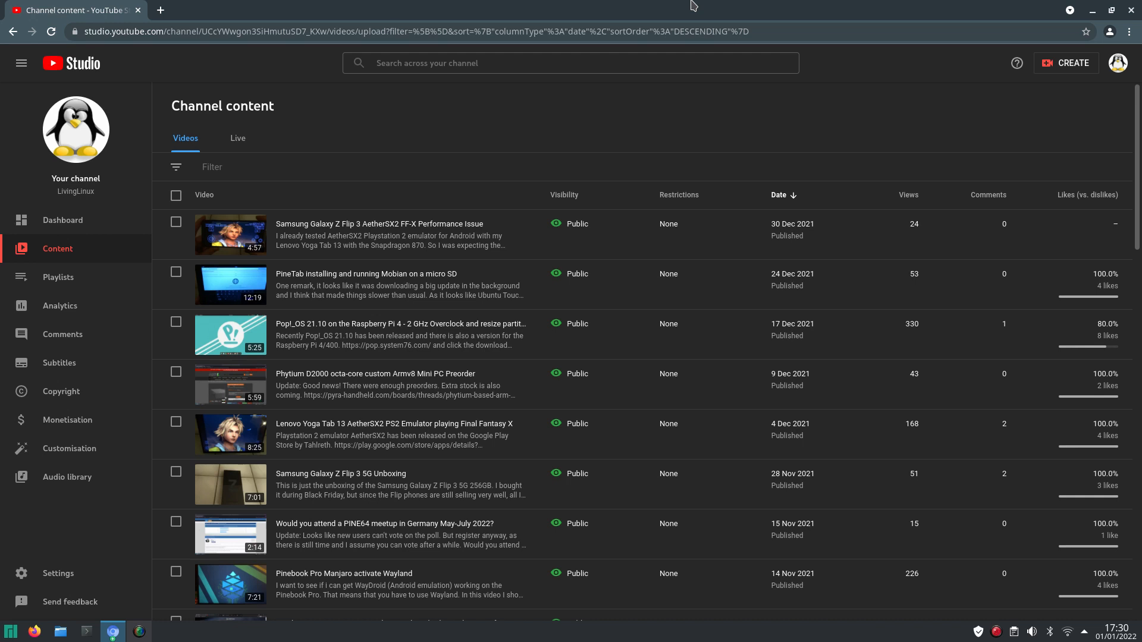
{"action": "mouse_move", "coordinate": [844, 46]}
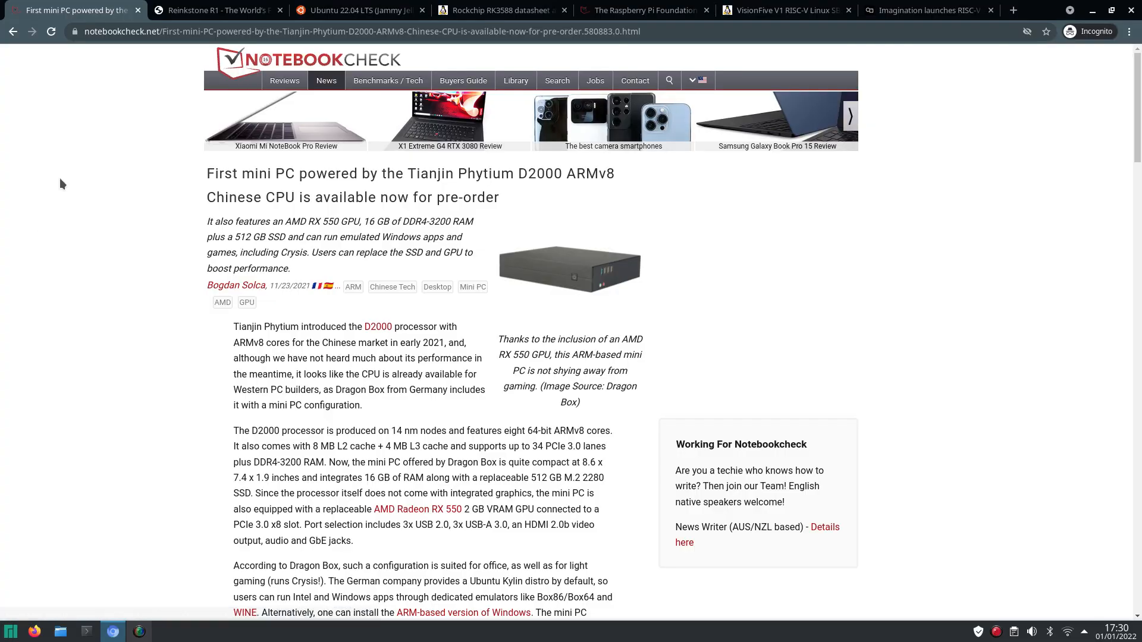
{"action": "mouse_move", "coordinate": [71, 165]}
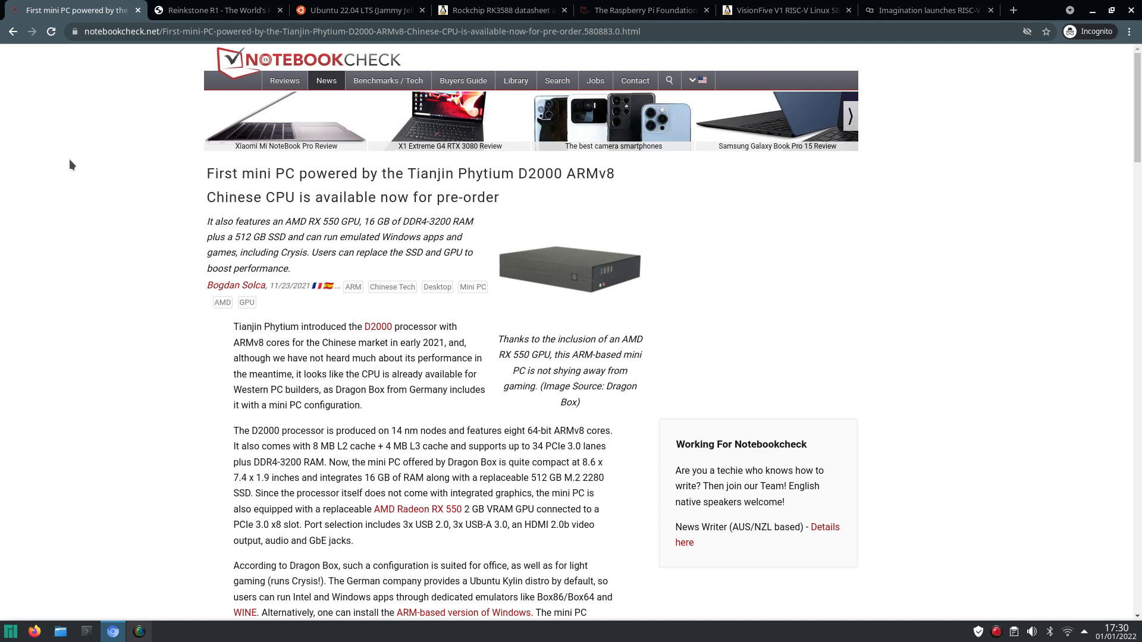
{"action": "mouse_move", "coordinate": [75, 205]}
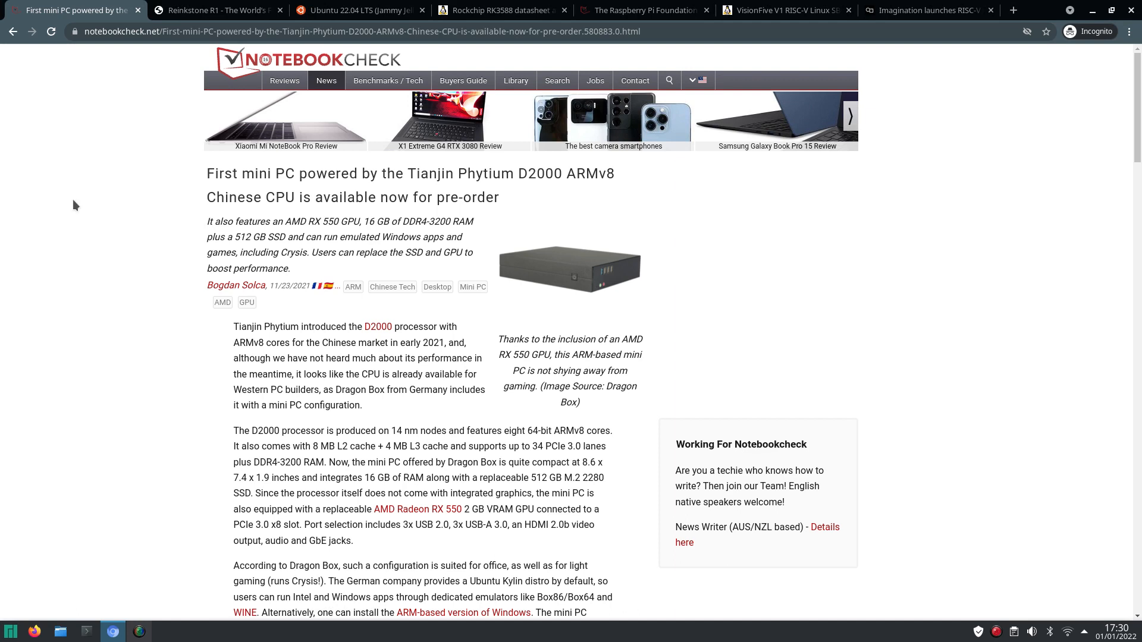
{"action": "mouse_move", "coordinate": [783, 259]}
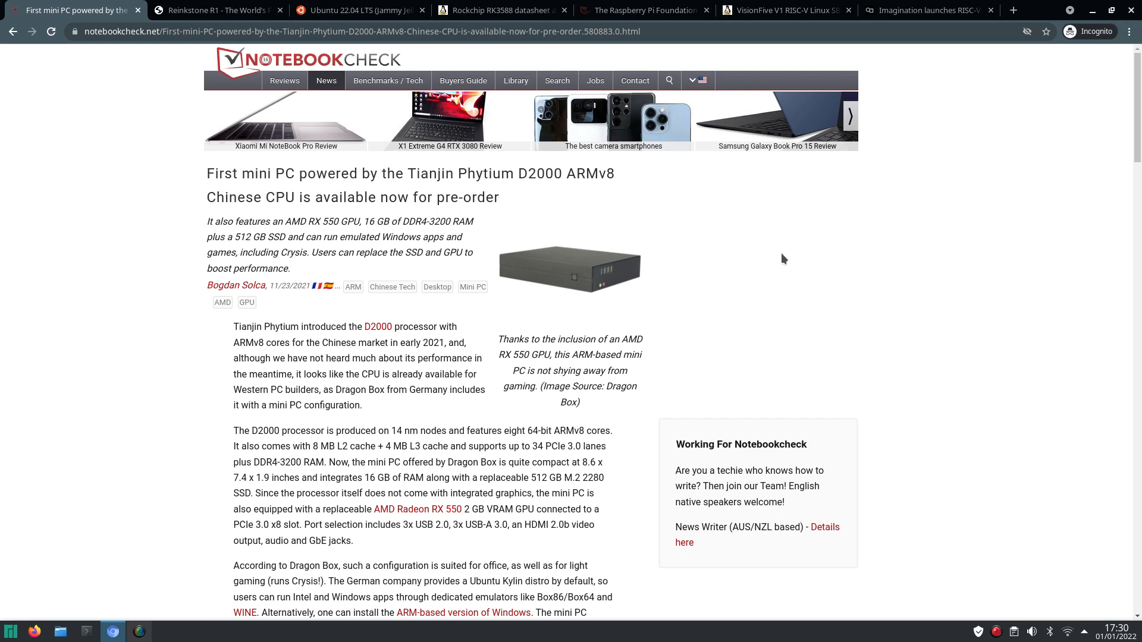
{"action": "mouse_move", "coordinate": [140, 335]}
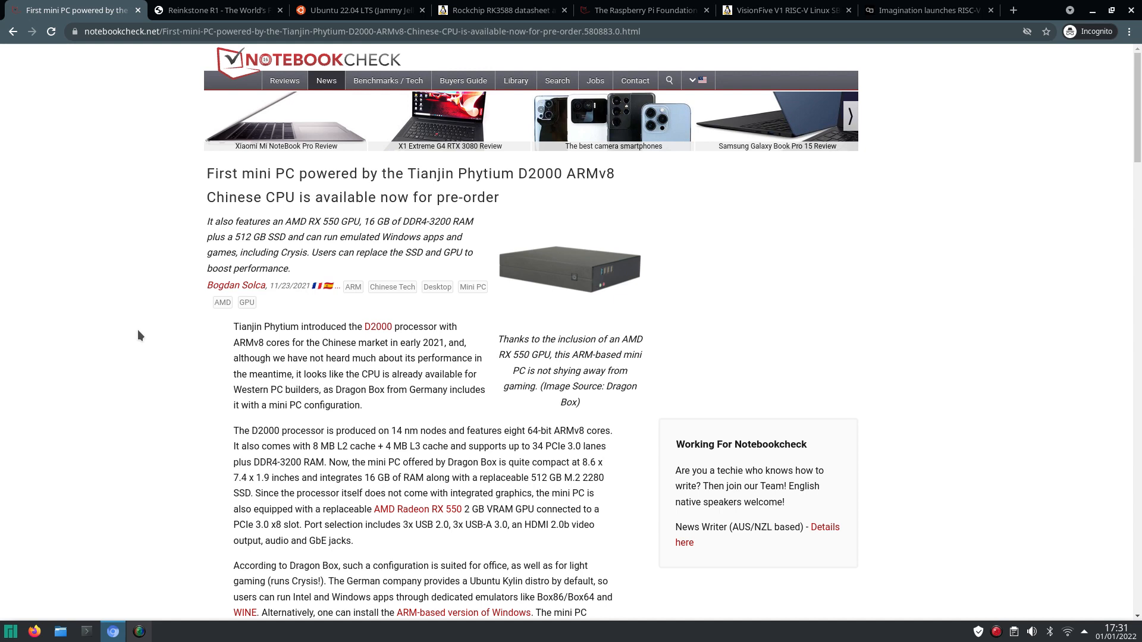
{"action": "mouse_move", "coordinate": [121, 225]}
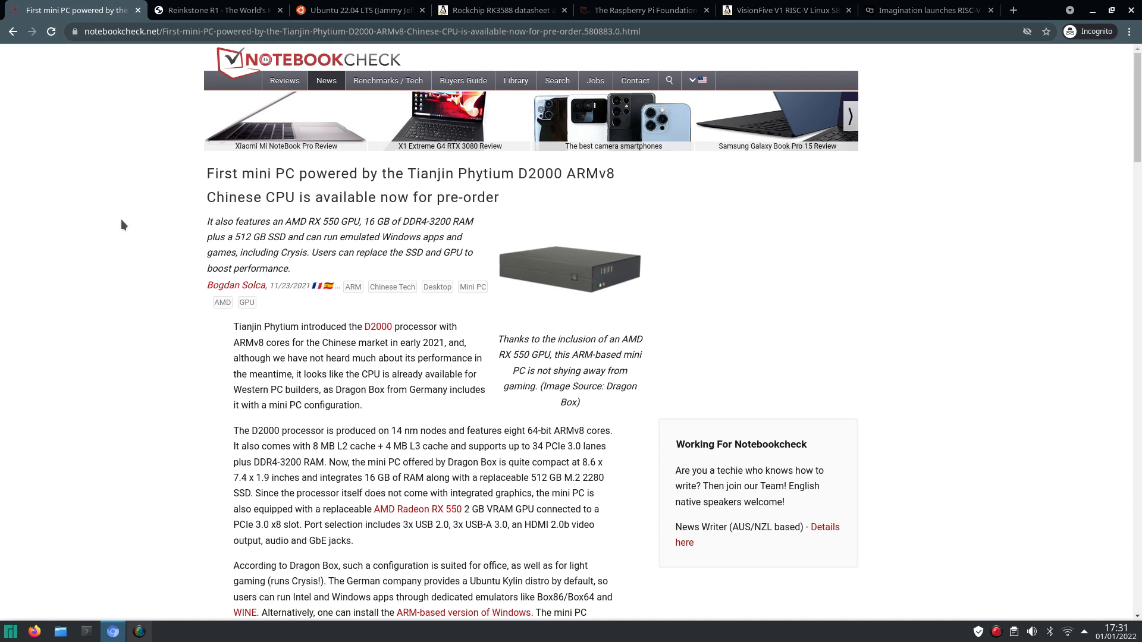
{"action": "mouse_move", "coordinate": [122, 192]}
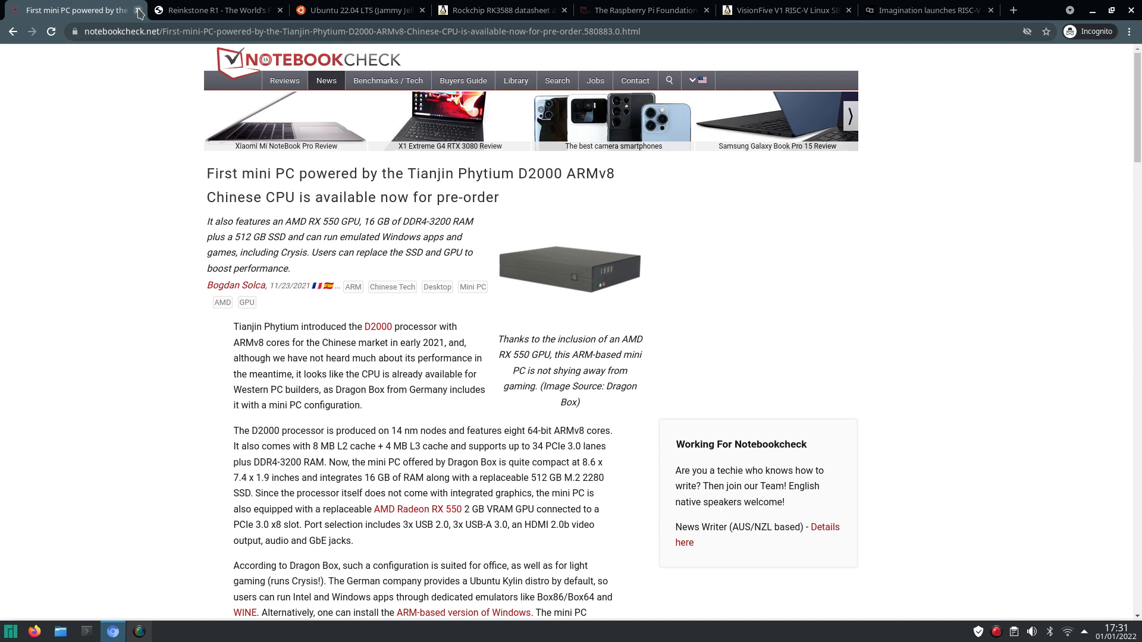
Step: Close the Notebookcheck Phytium D2000 mini PC article tab
{"action": "left_click", "coordinate": [137, 10]}
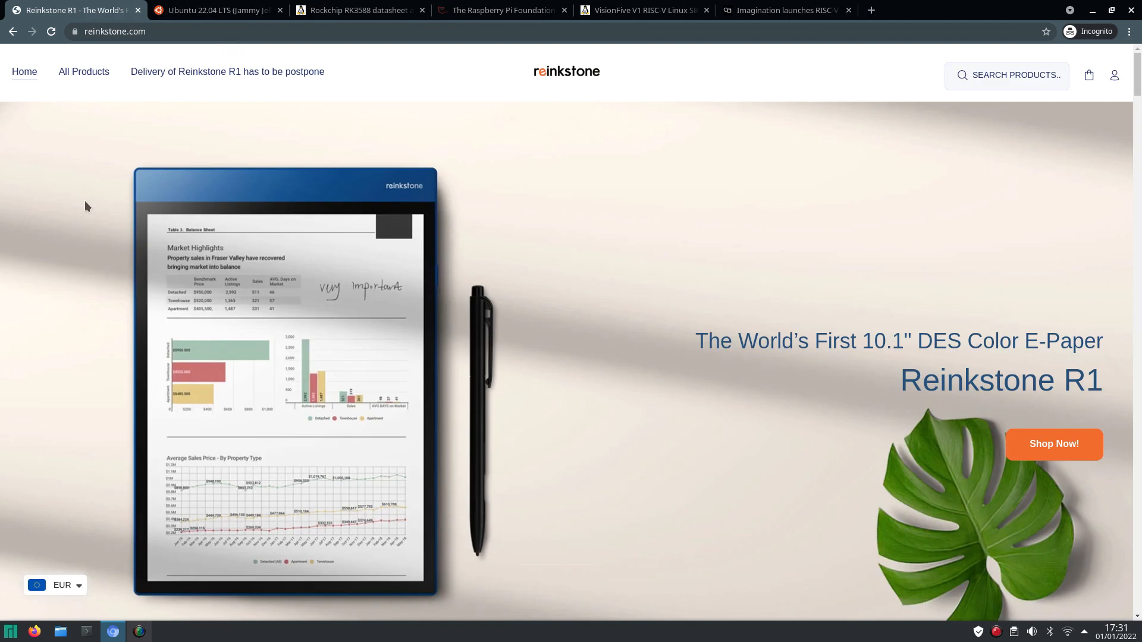
{"action": "mouse_move", "coordinate": [693, 207]}
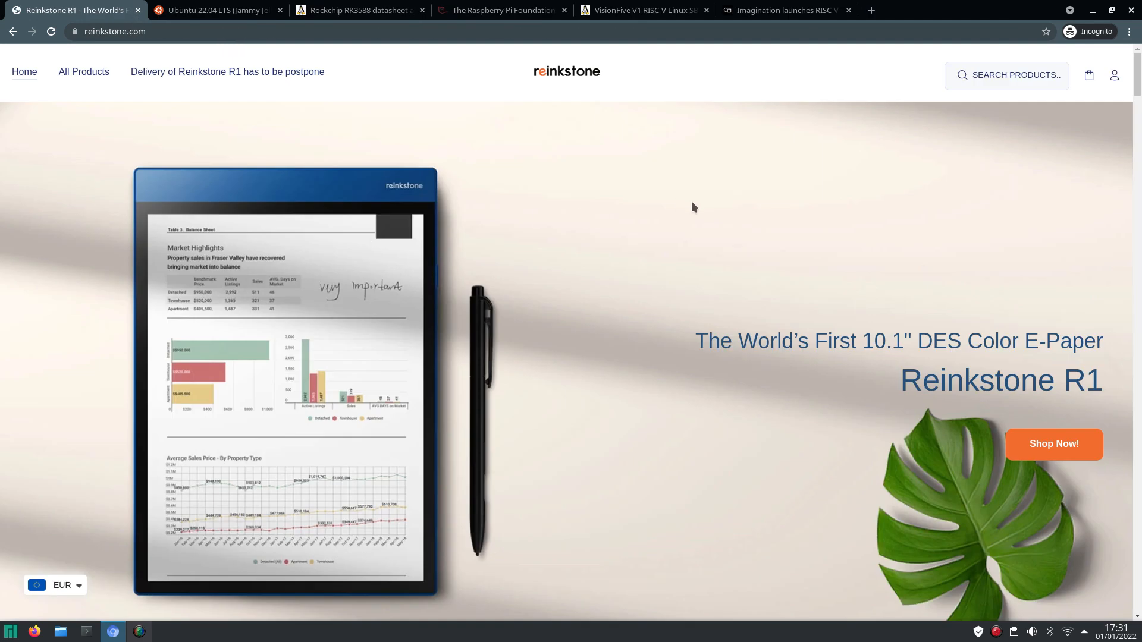
{"action": "mouse_move", "coordinate": [669, 201]}
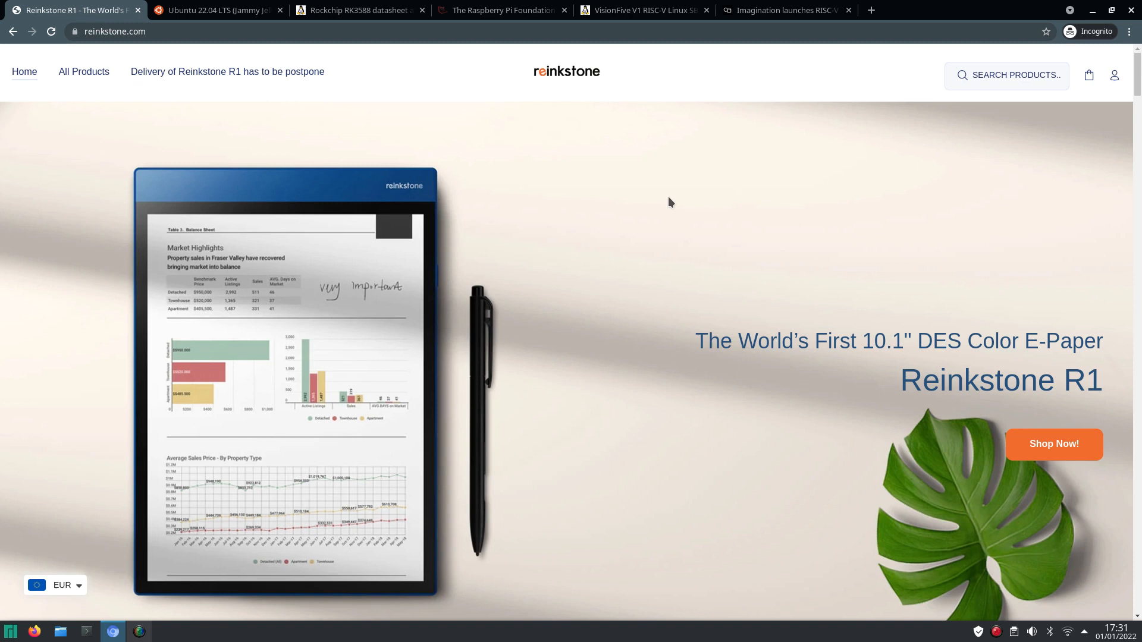
{"action": "mouse_move", "coordinate": [749, 173]}
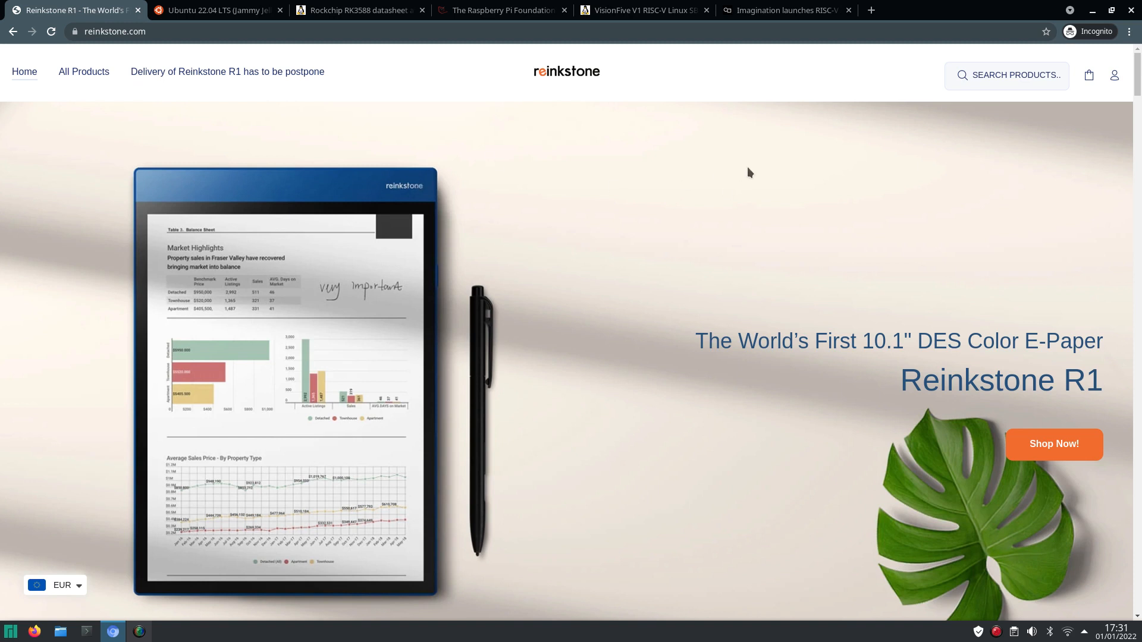
{"action": "mouse_move", "coordinate": [781, 169]}
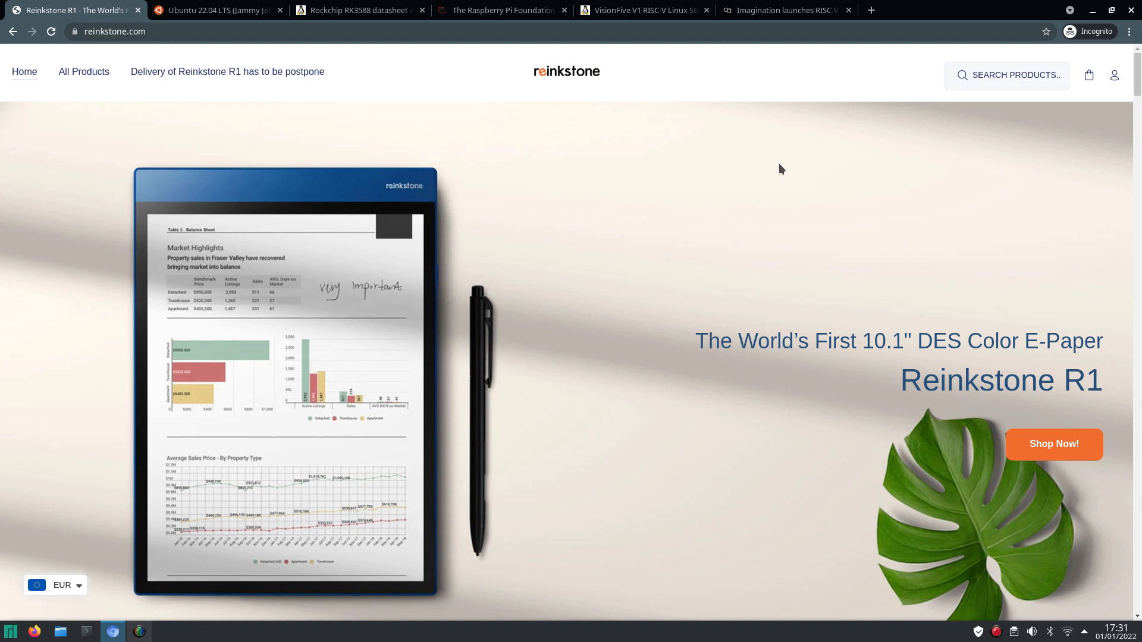
{"action": "mouse_move", "coordinate": [665, 203]}
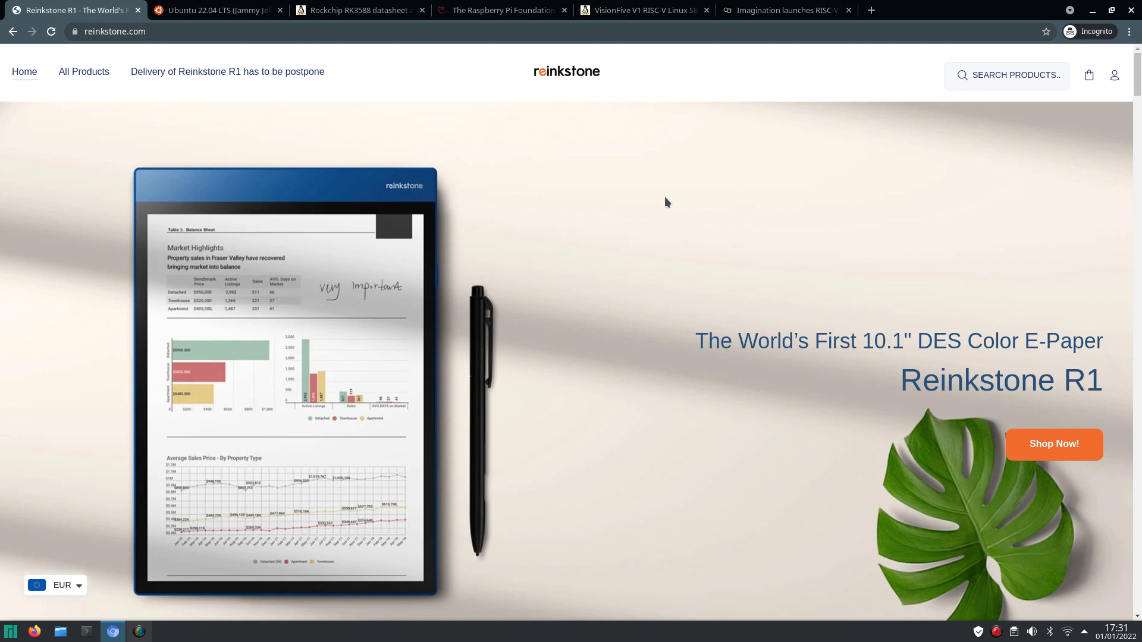
{"action": "mouse_move", "coordinate": [667, 315]}
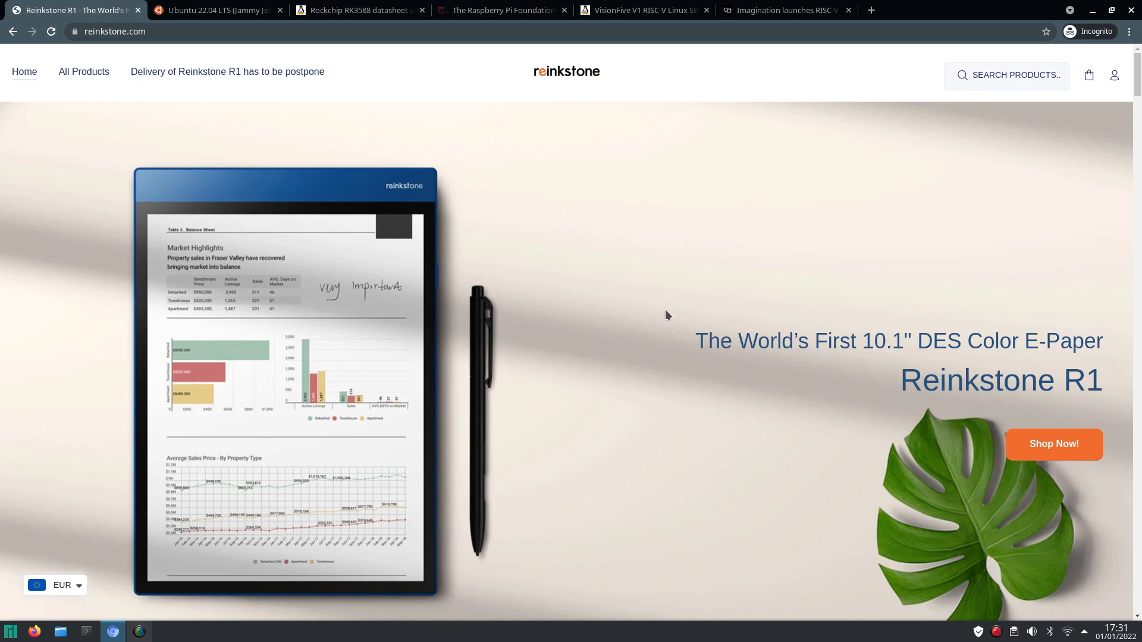
Step: Skim the Reinkstone R1 product page, then close its tab
{"action": "scroll", "scroll_direction": "down", "scroll_amount": 3}
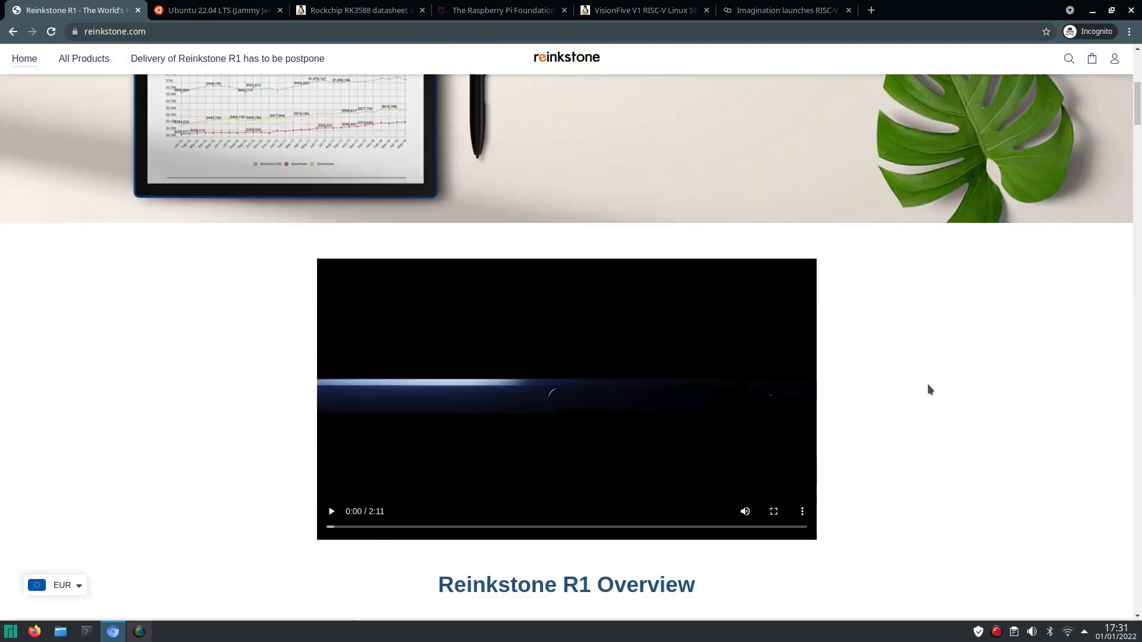
{"action": "scroll", "scroll_direction": "down", "scroll_amount": 3}
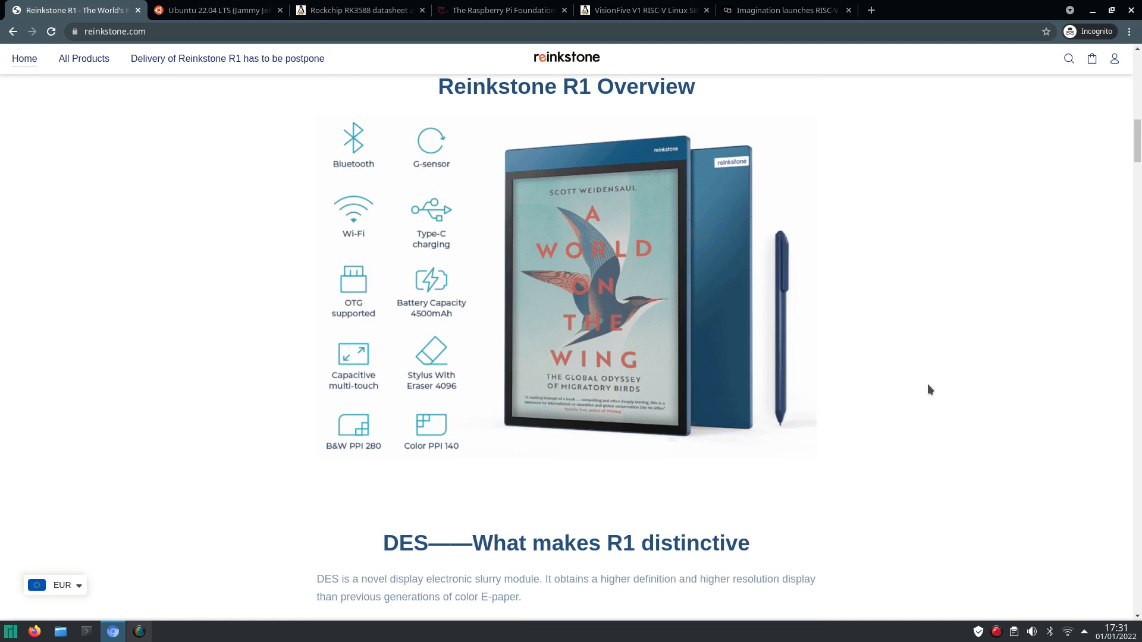
{"action": "scroll", "scroll_direction": "down", "scroll_amount": 3}
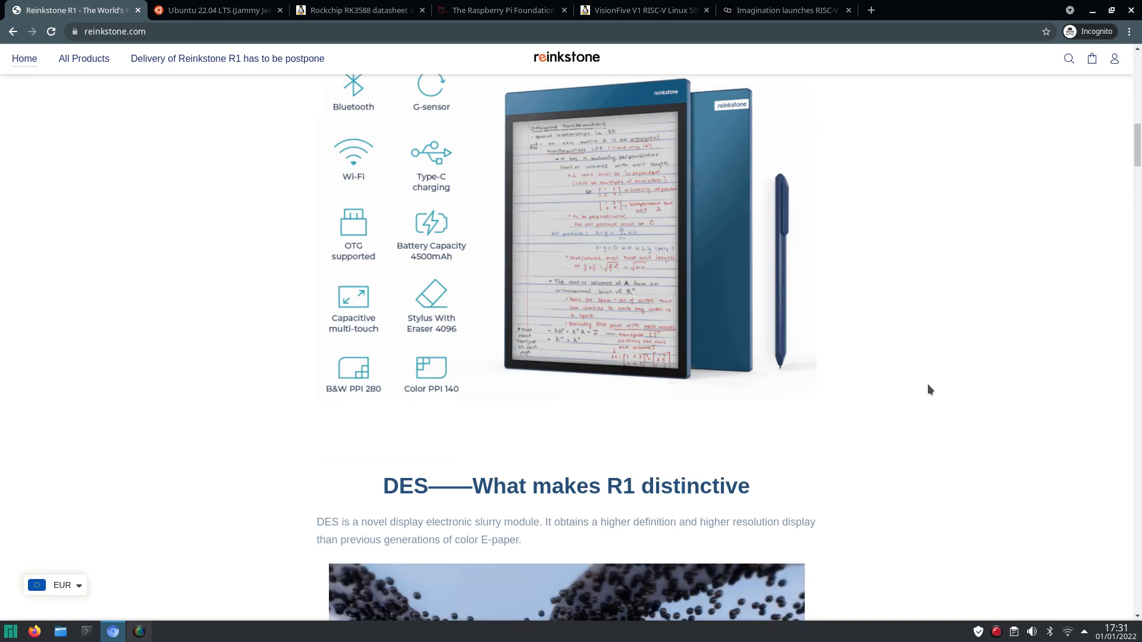
{"action": "scroll", "scroll_direction": "down", "scroll_amount": 3}
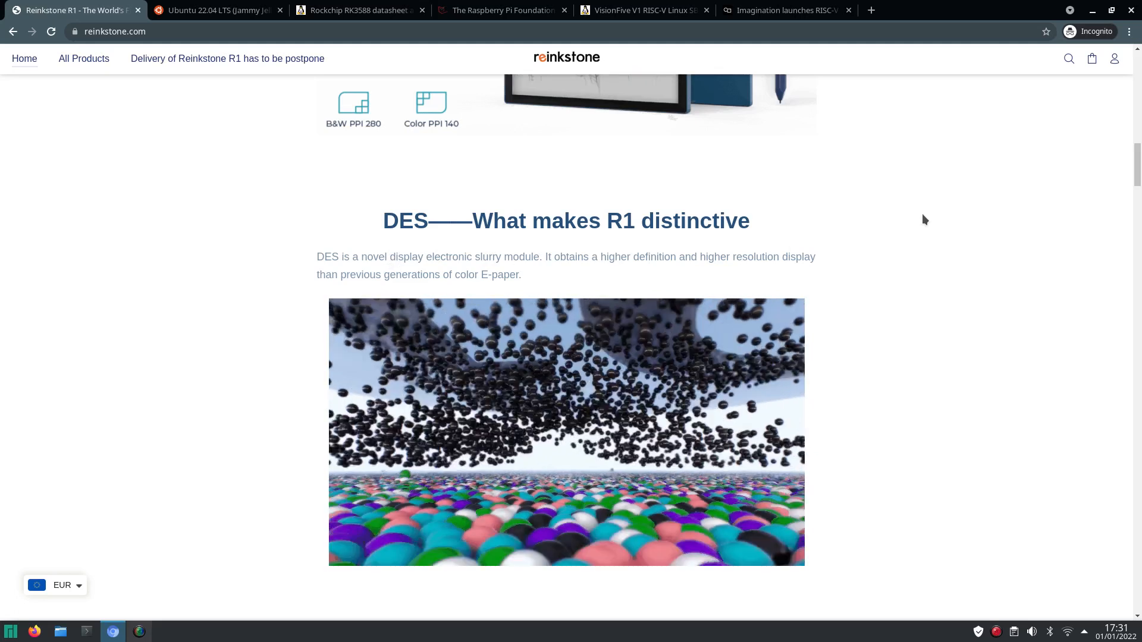
{"action": "scroll", "scroll_direction": "up", "scroll_amount": 3}
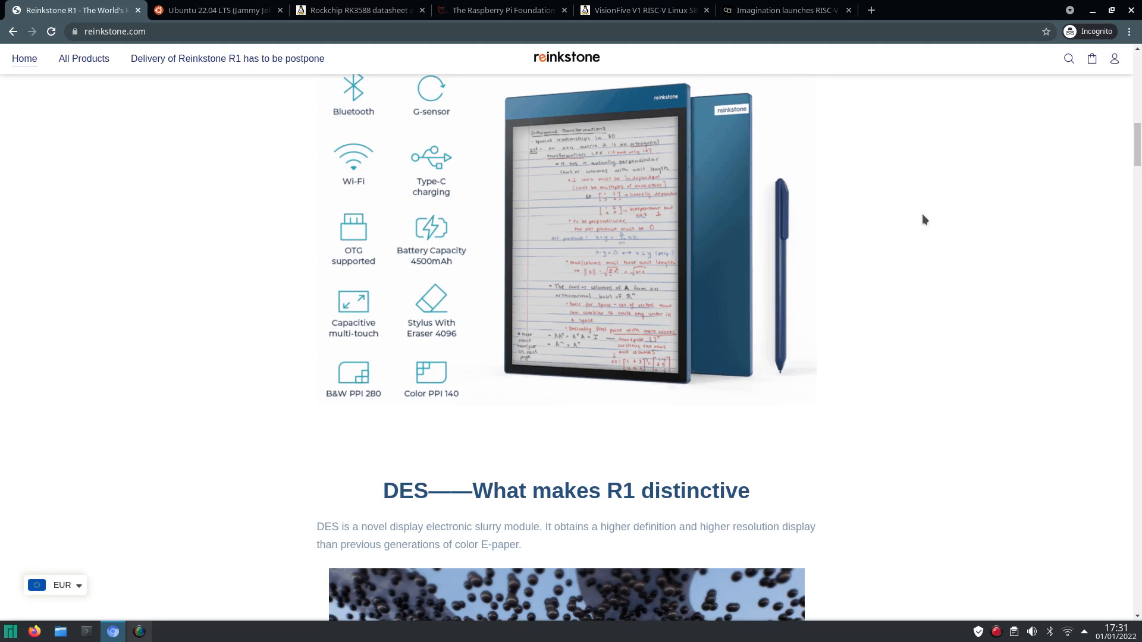
{"action": "scroll", "scroll_direction": "up", "scroll_amount": 3}
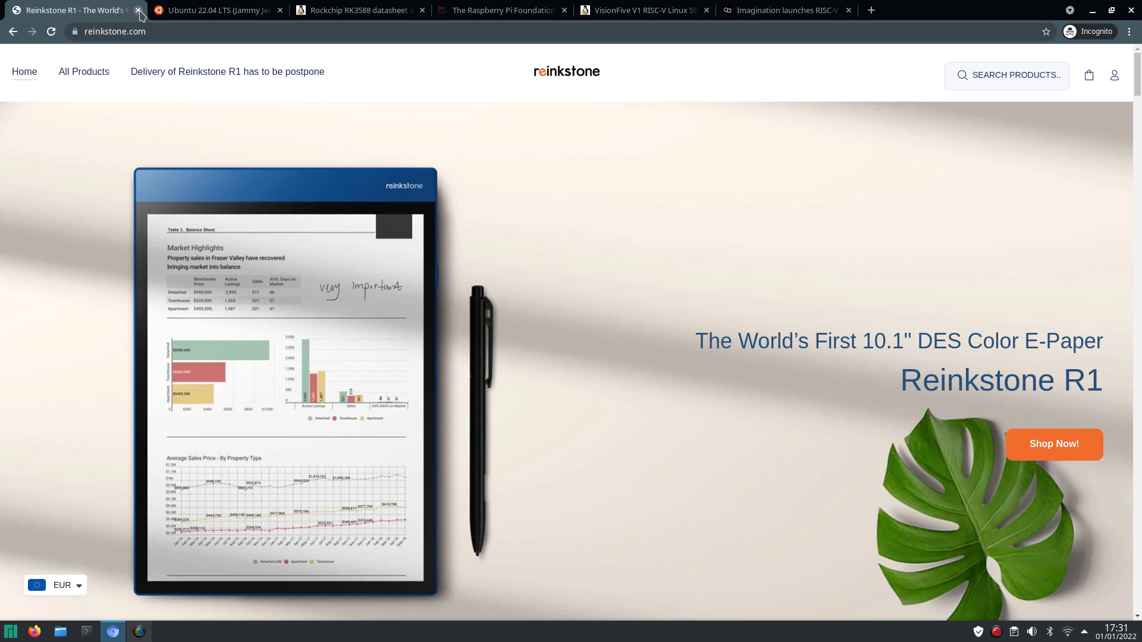
{"action": "left_click", "coordinate": [139, 10]}
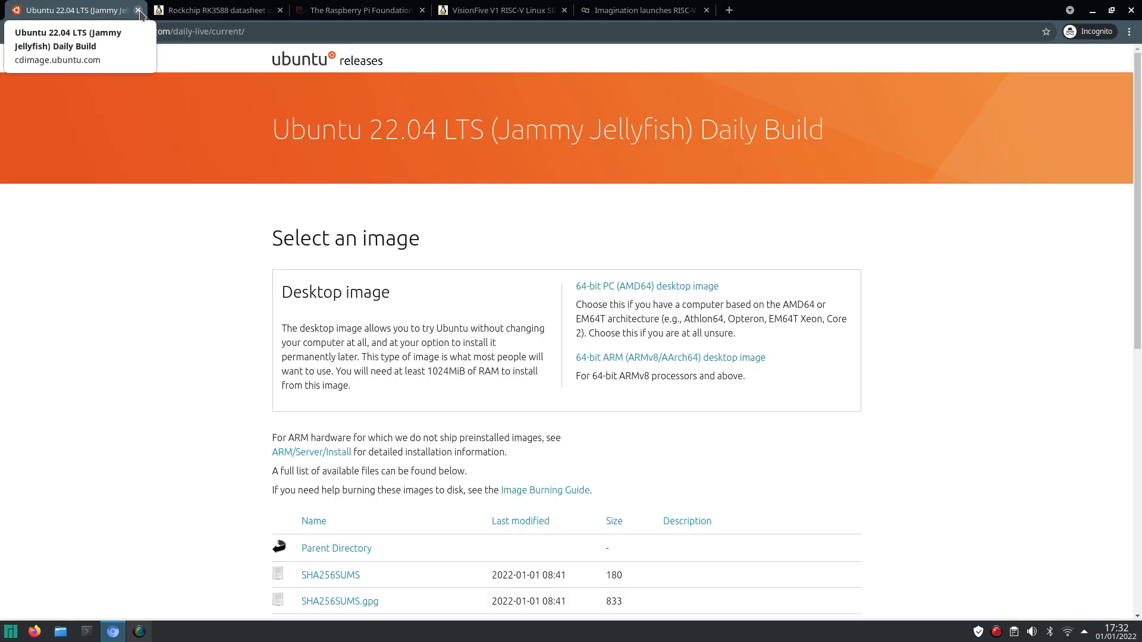
{"action": "mouse_move", "coordinate": [87, 247]}
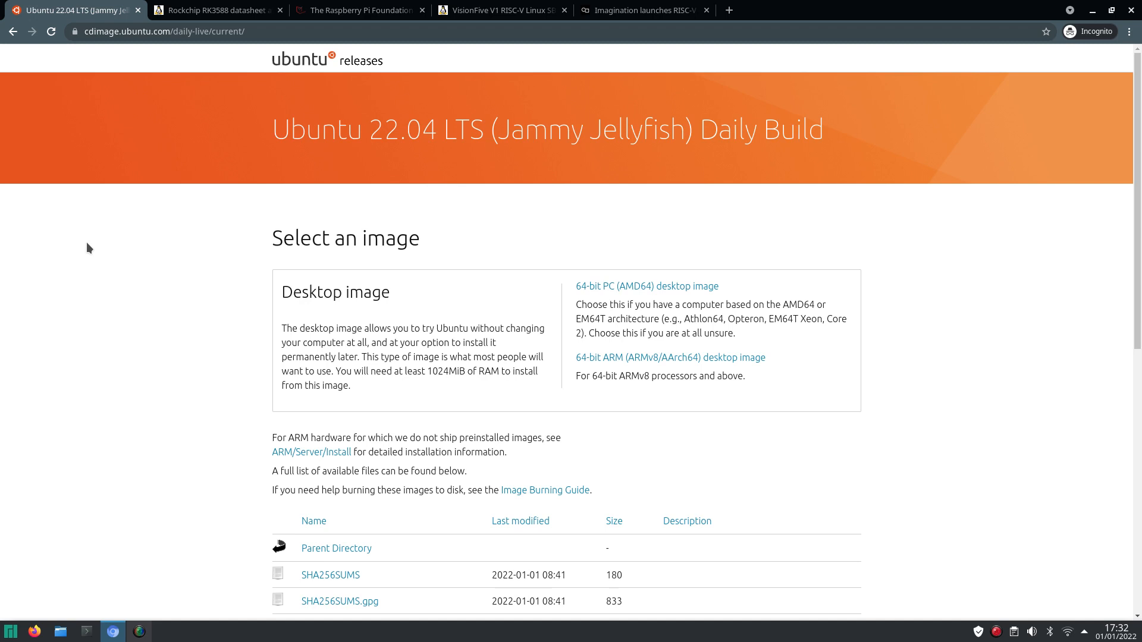
{"action": "mouse_move", "coordinate": [123, 31]}
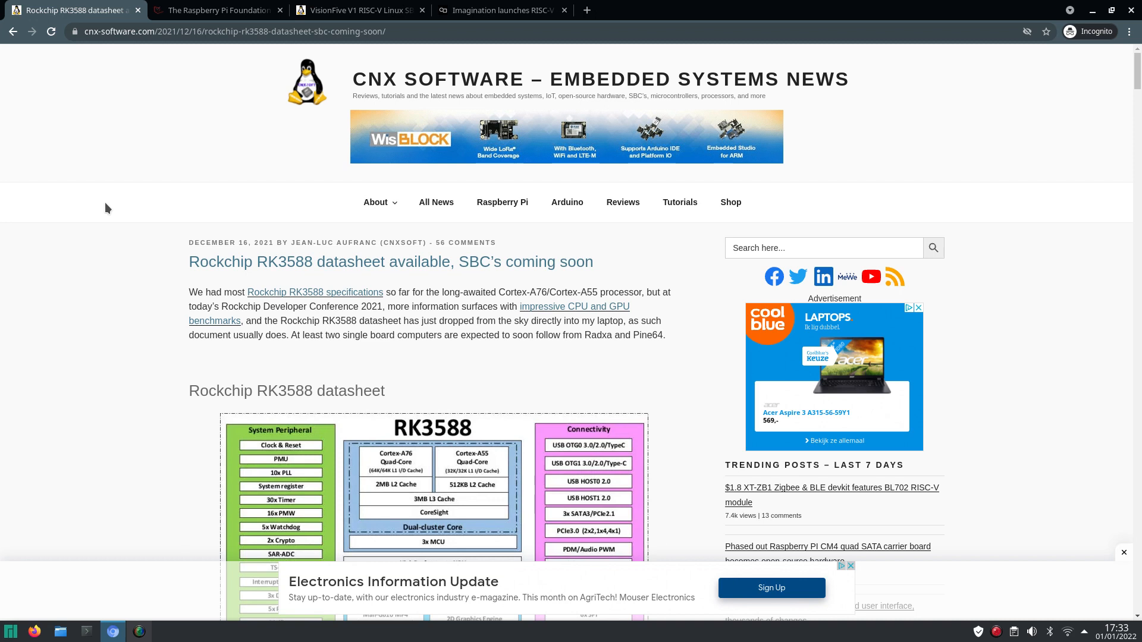
{"action": "mouse_move", "coordinate": [71, 303]}
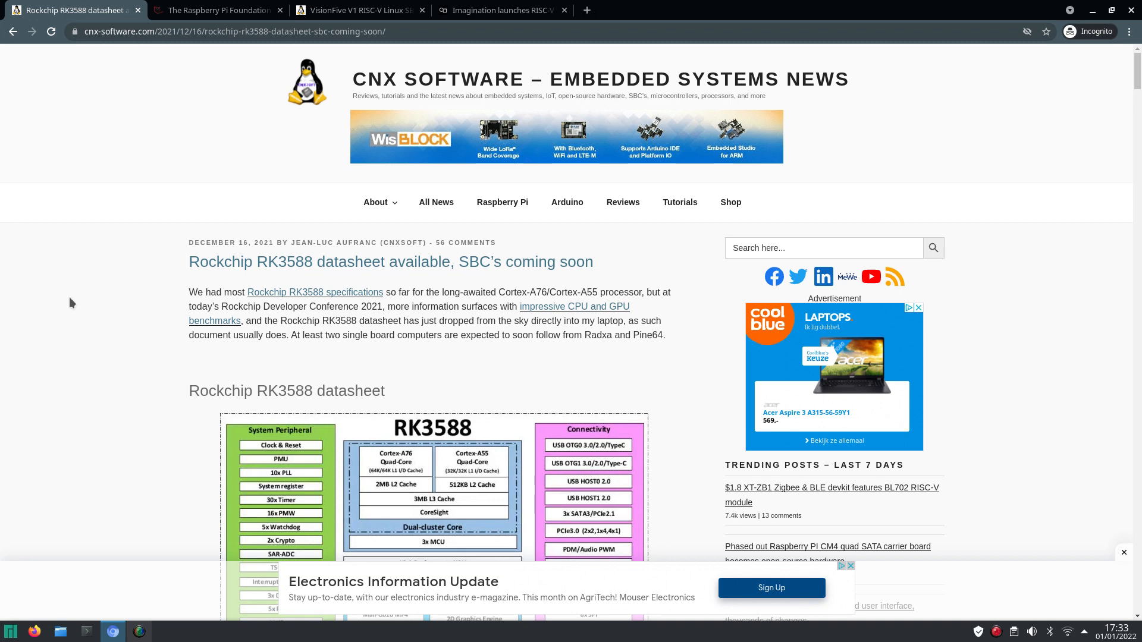
{"action": "mouse_move", "coordinate": [57, 272]}
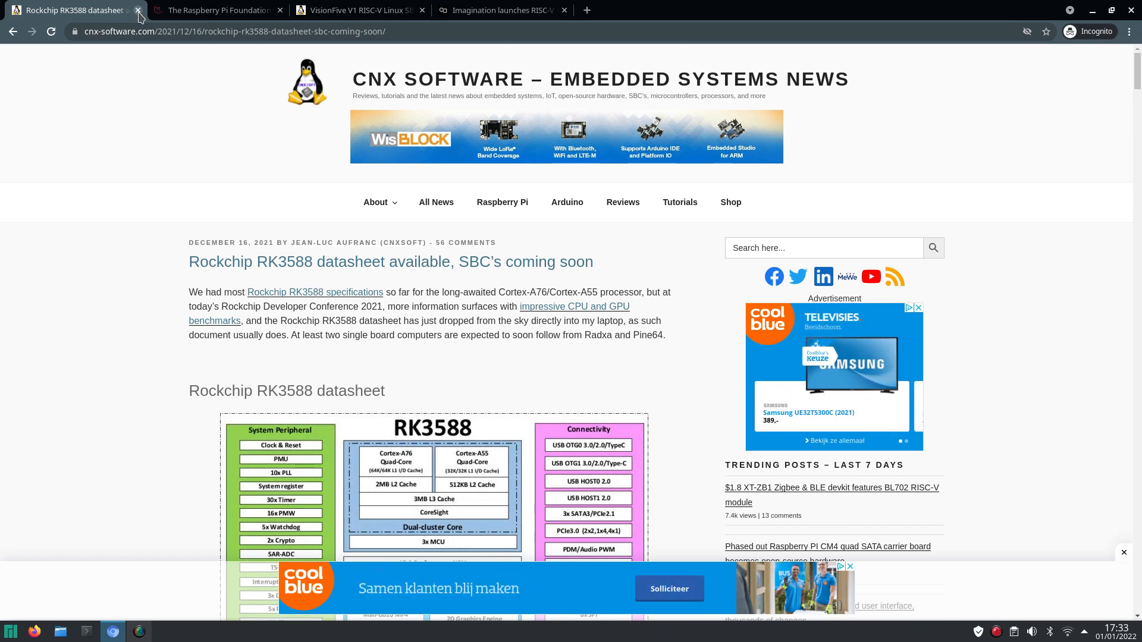
Step: Close the CNX Software Rockchip RK3588 datasheet article tab
{"action": "left_click", "coordinate": [136, 11]}
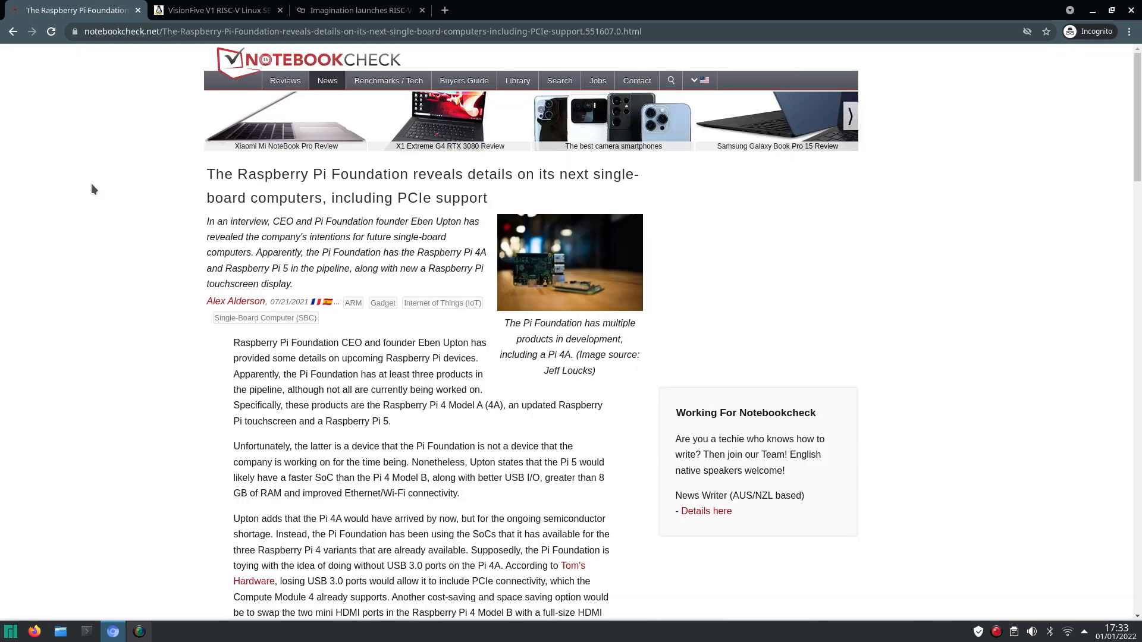
{"action": "mouse_move", "coordinate": [81, 324]}
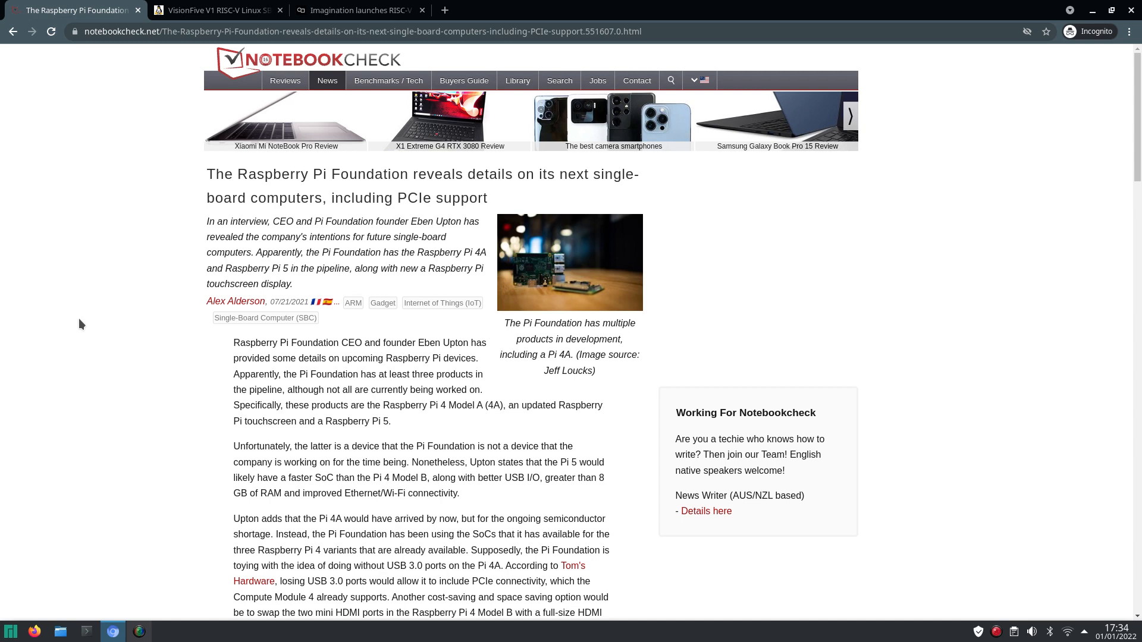
{"action": "mouse_move", "coordinate": [91, 111]}
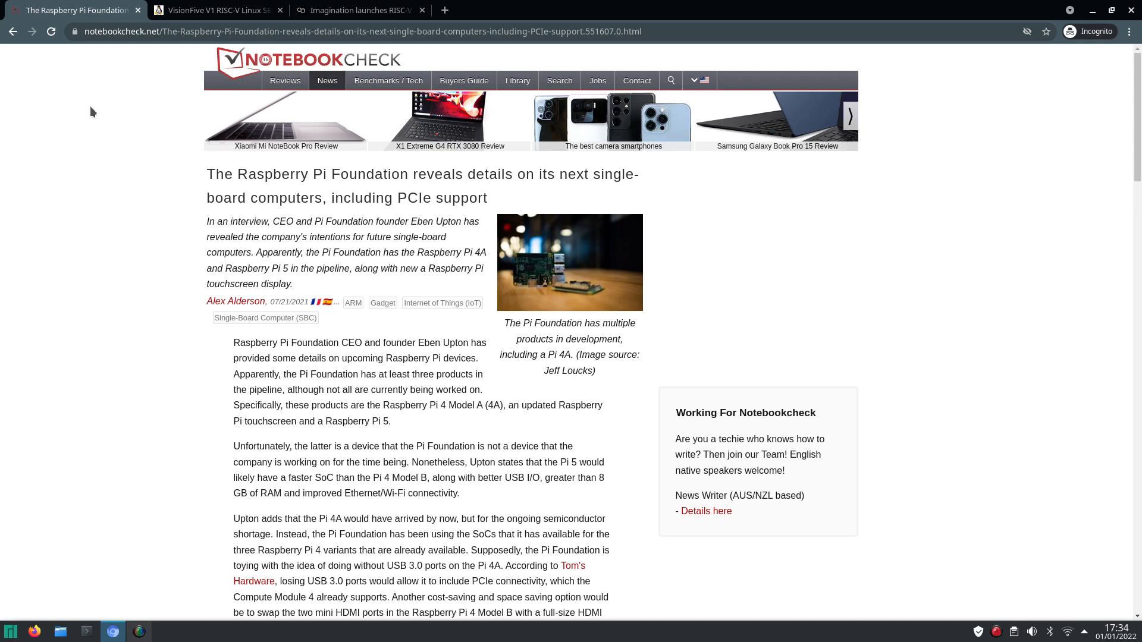
{"action": "mouse_move", "coordinate": [137, 17]}
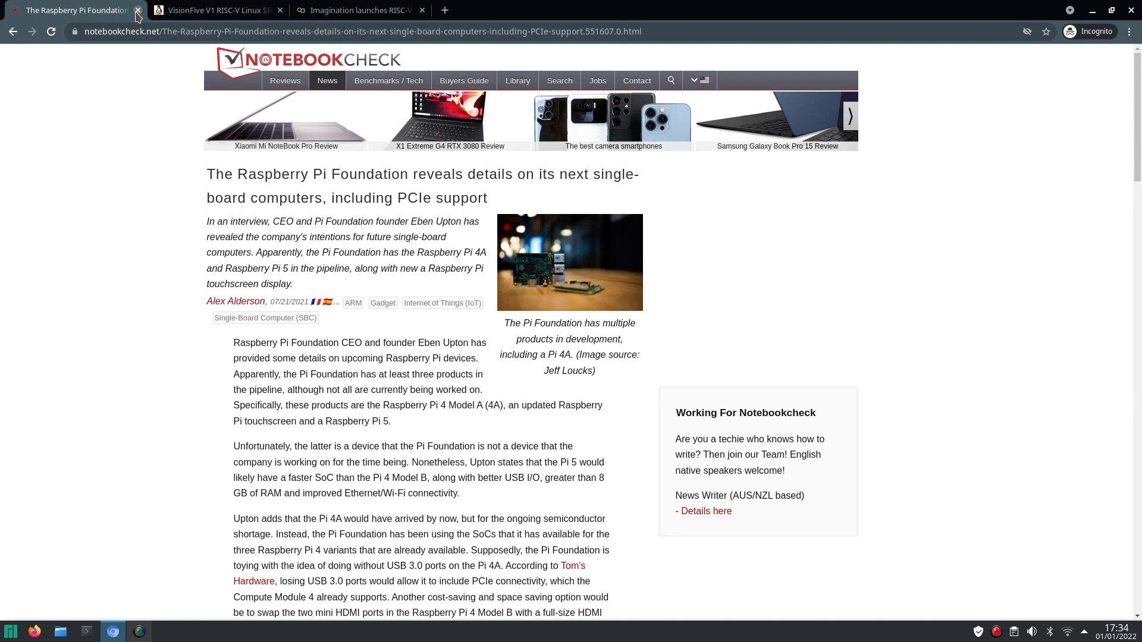
Step: Close the Notebookcheck Raspberry Pi Foundation article tab
{"action": "left_click", "coordinate": [137, 9]}
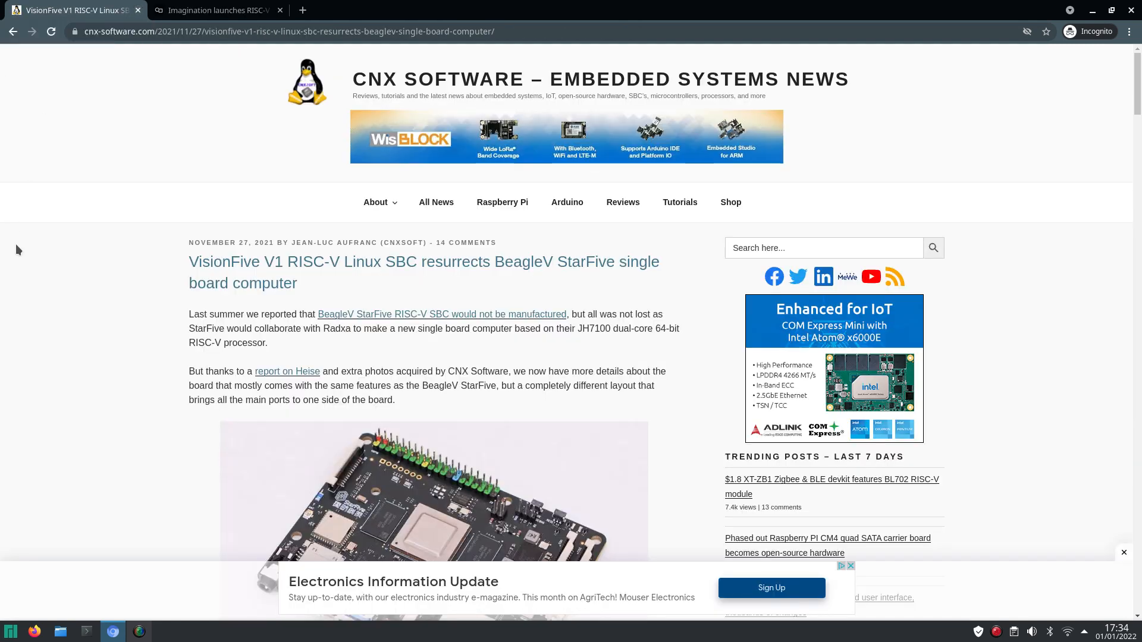
{"action": "mouse_move", "coordinate": [72, 192]}
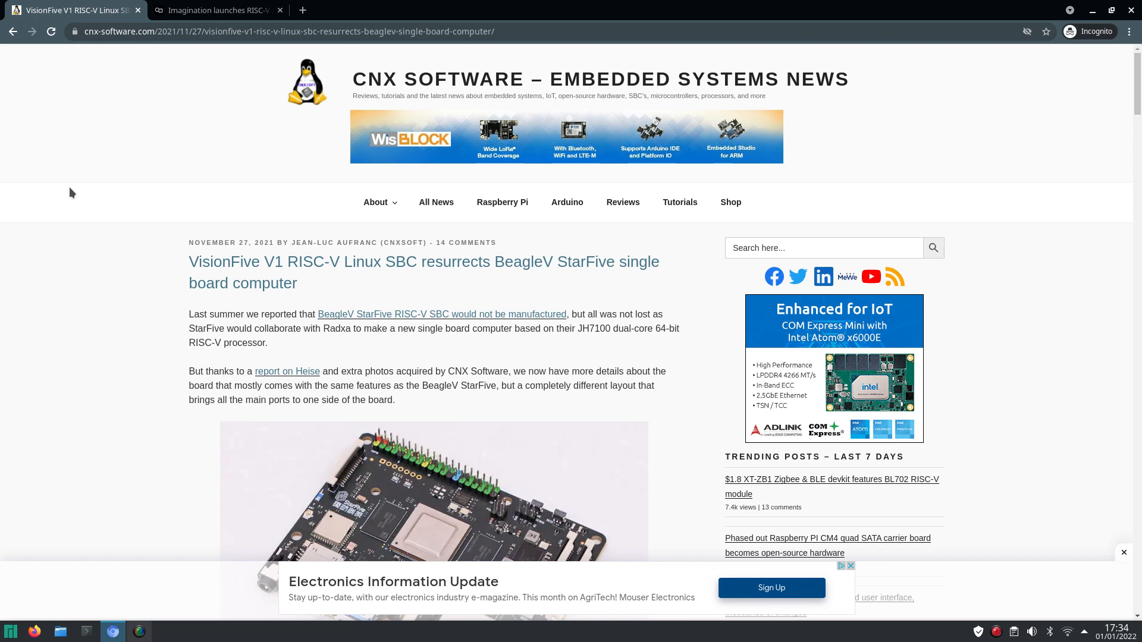
{"action": "mouse_move", "coordinate": [87, 247]}
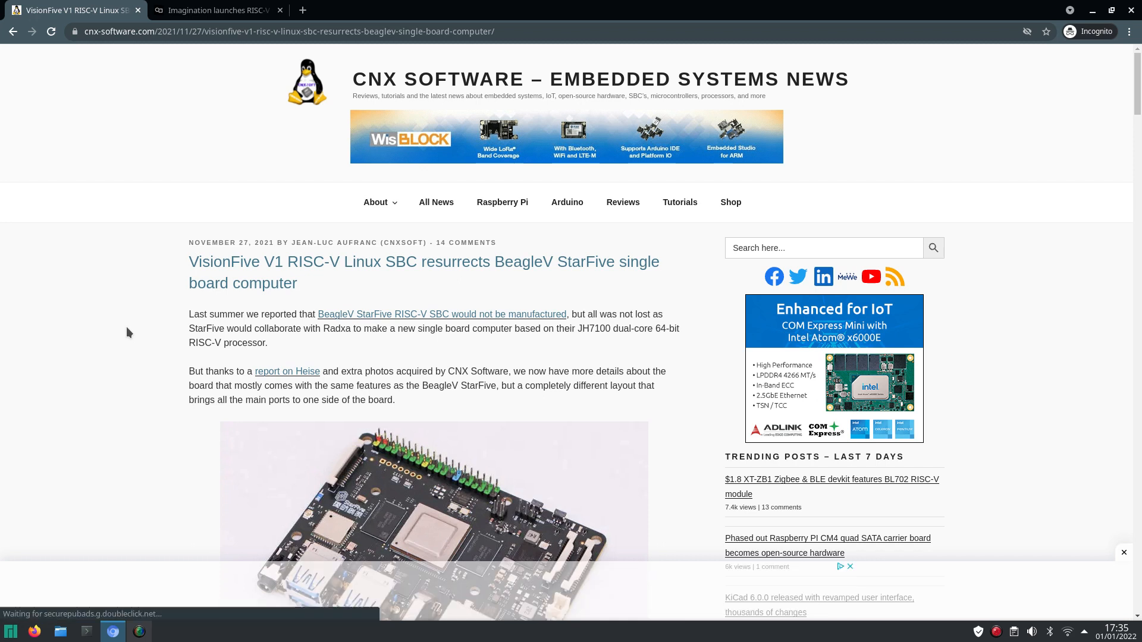
Step: Read through the VisionFive V1 specifications, then close the CNX Software tab
{"action": "scroll", "scroll_direction": "down", "scroll_amount": 3}
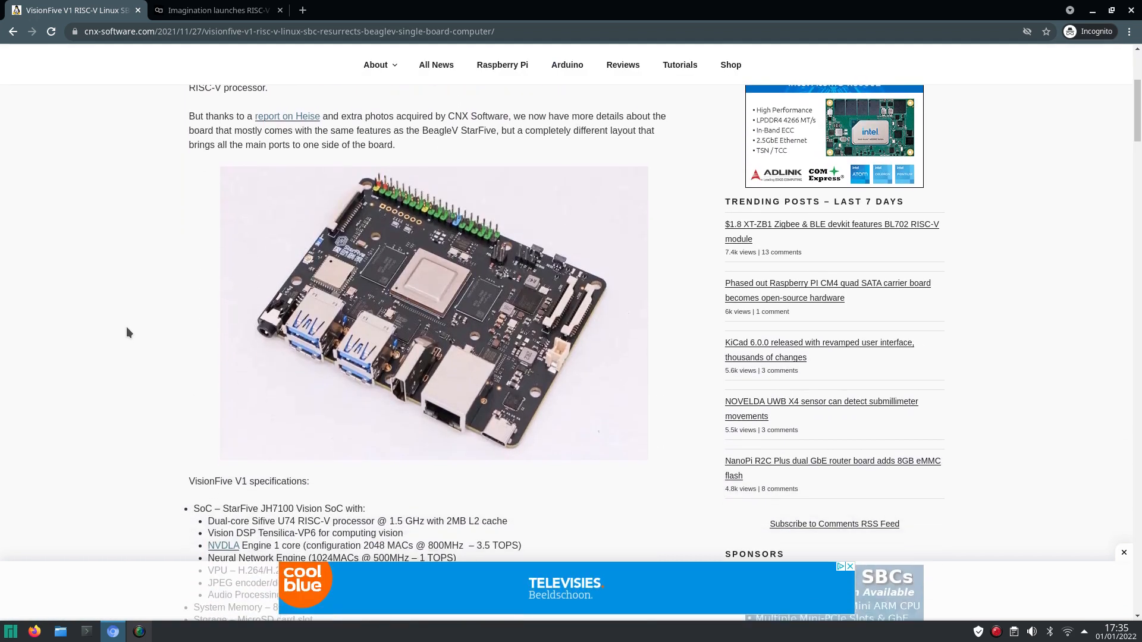
{"action": "scroll", "scroll_direction": "down", "scroll_amount": 3}
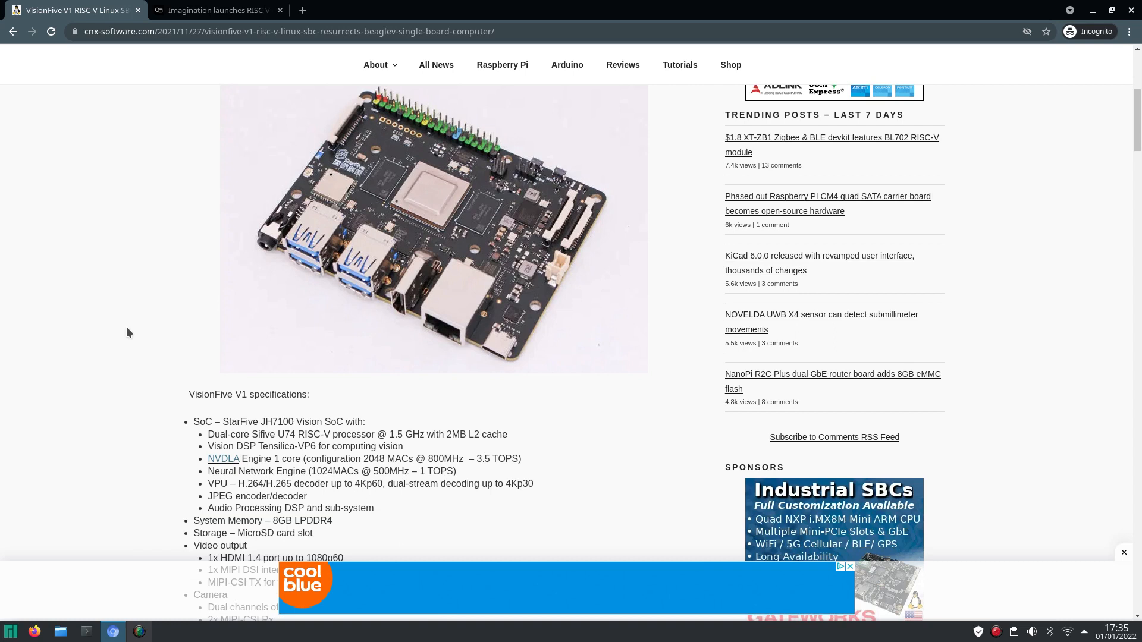
{"action": "scroll", "scroll_direction": "down", "scroll_amount": 3}
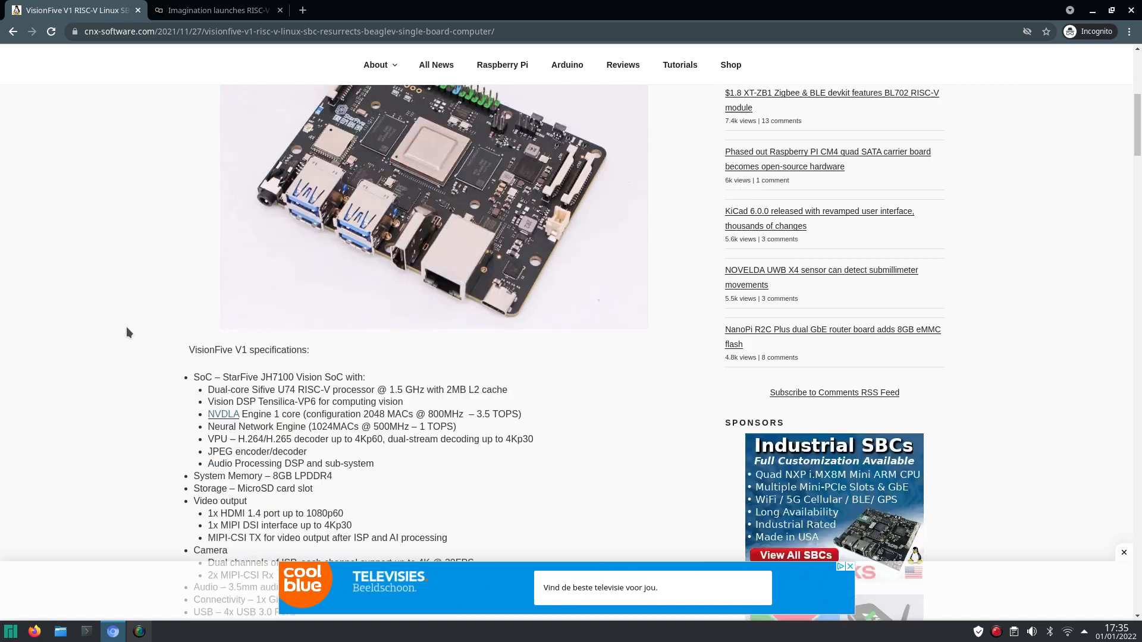
{"action": "scroll", "scroll_direction": "down", "scroll_amount": 3}
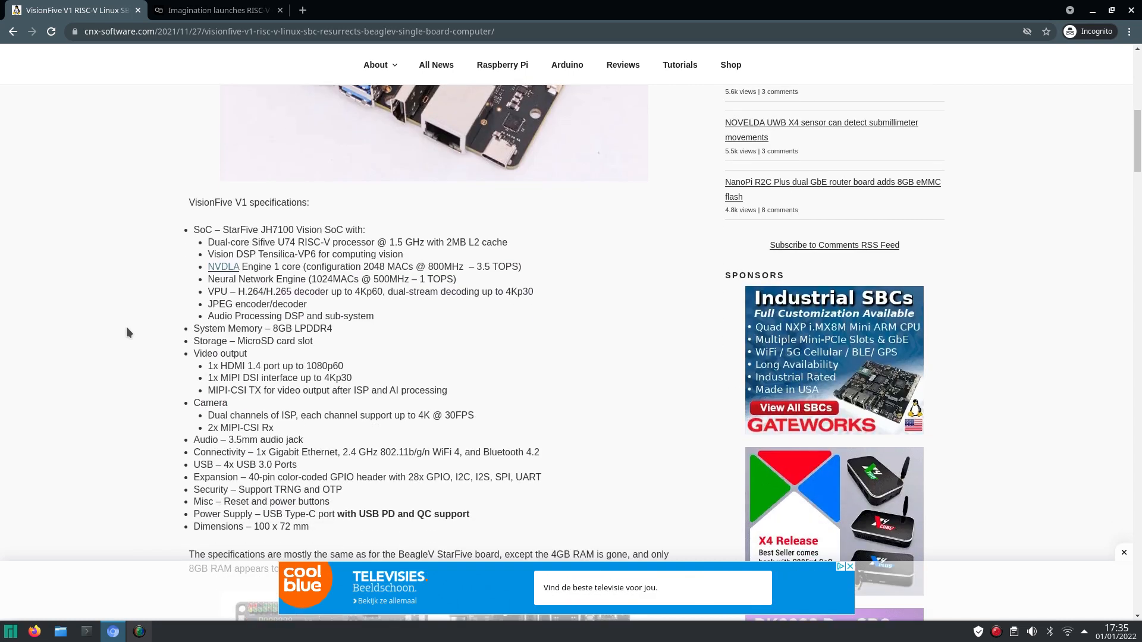
{"action": "scroll", "scroll_direction": "up", "scroll_amount": 3}
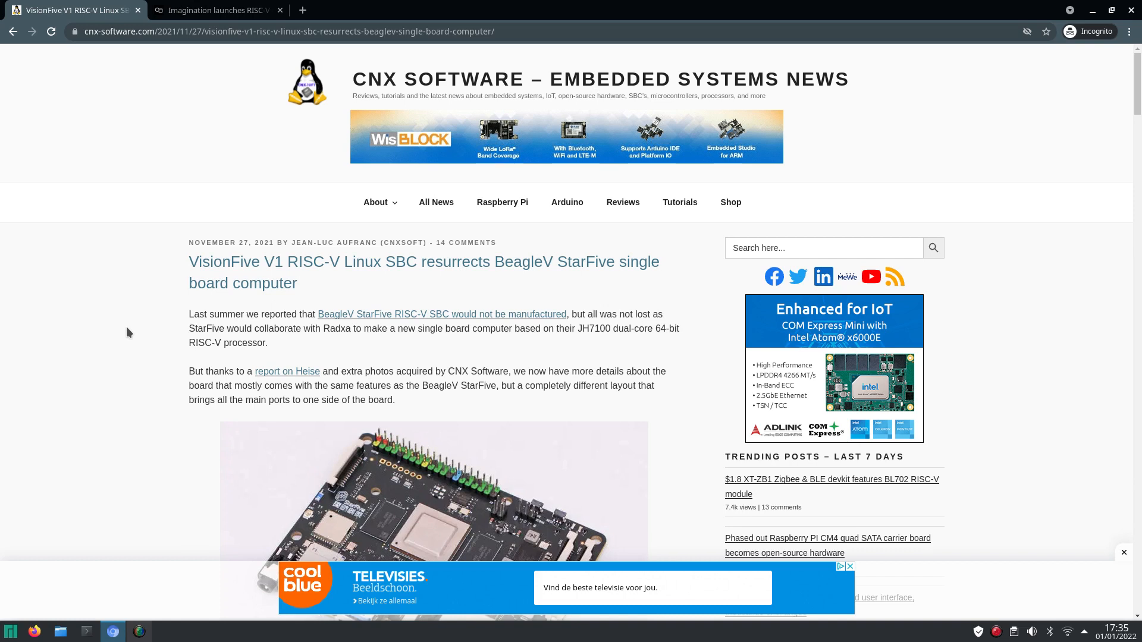
{"action": "mouse_move", "coordinate": [86, 228]}
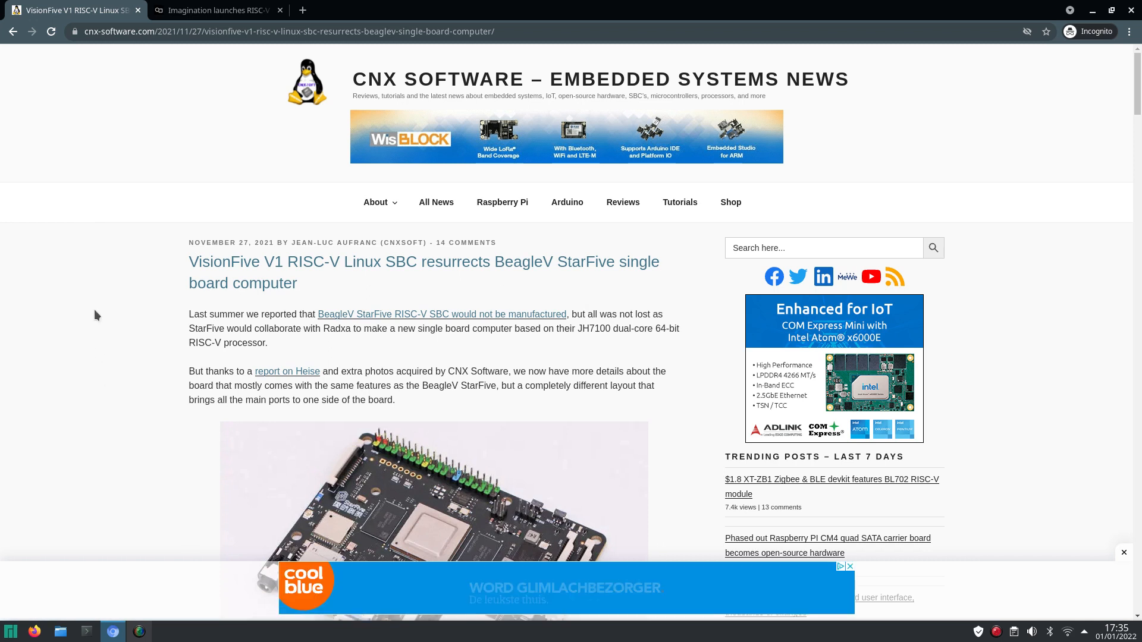
{"action": "scroll", "scroll_direction": "down", "scroll_amount": 3}
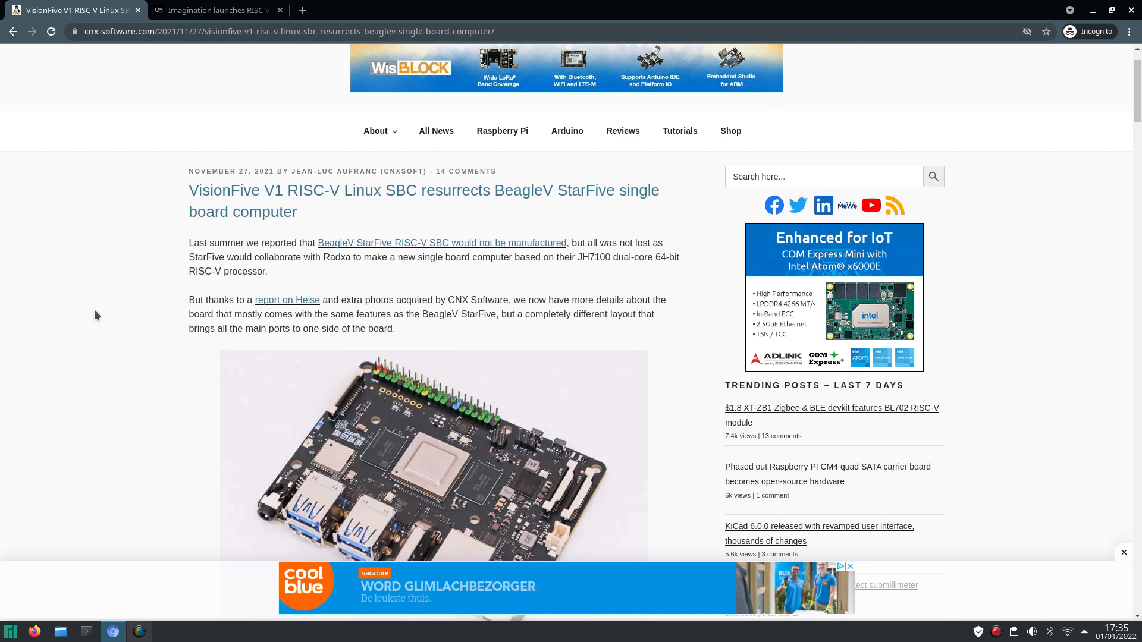
{"action": "scroll", "scroll_direction": "up", "scroll_amount": 3}
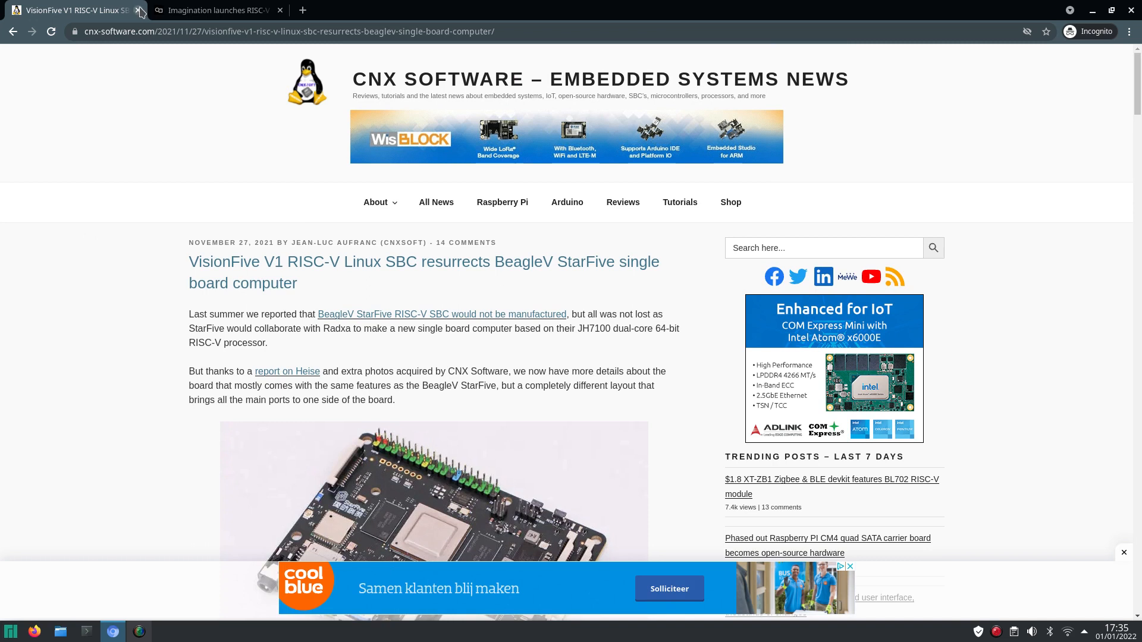
{"action": "left_click", "coordinate": [139, 9]}
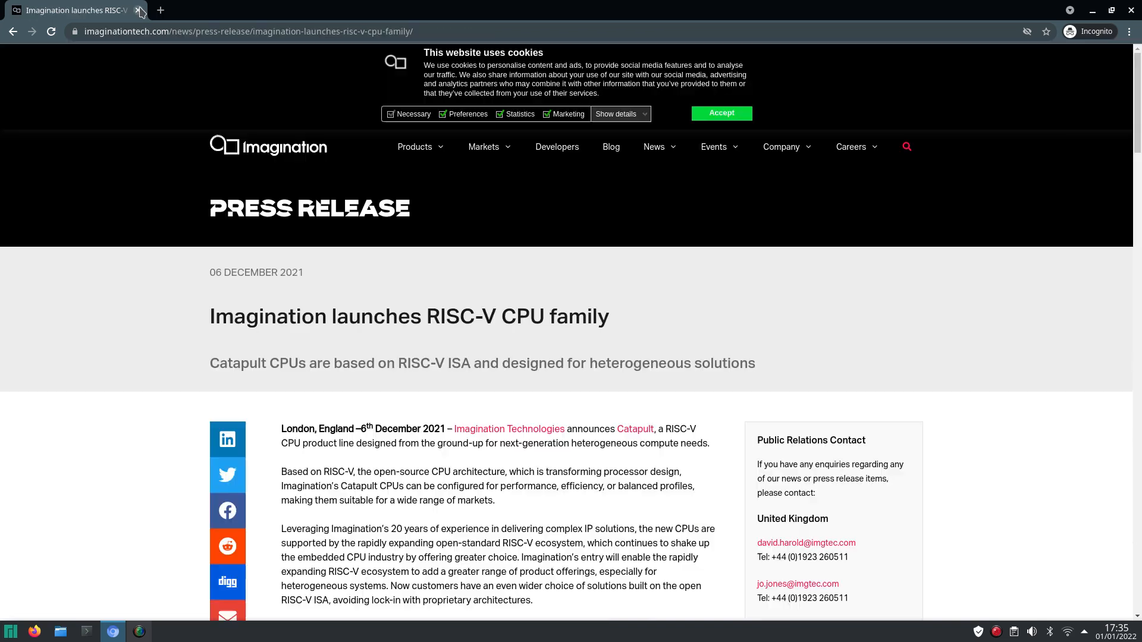
{"action": "mouse_move", "coordinate": [749, 6]}
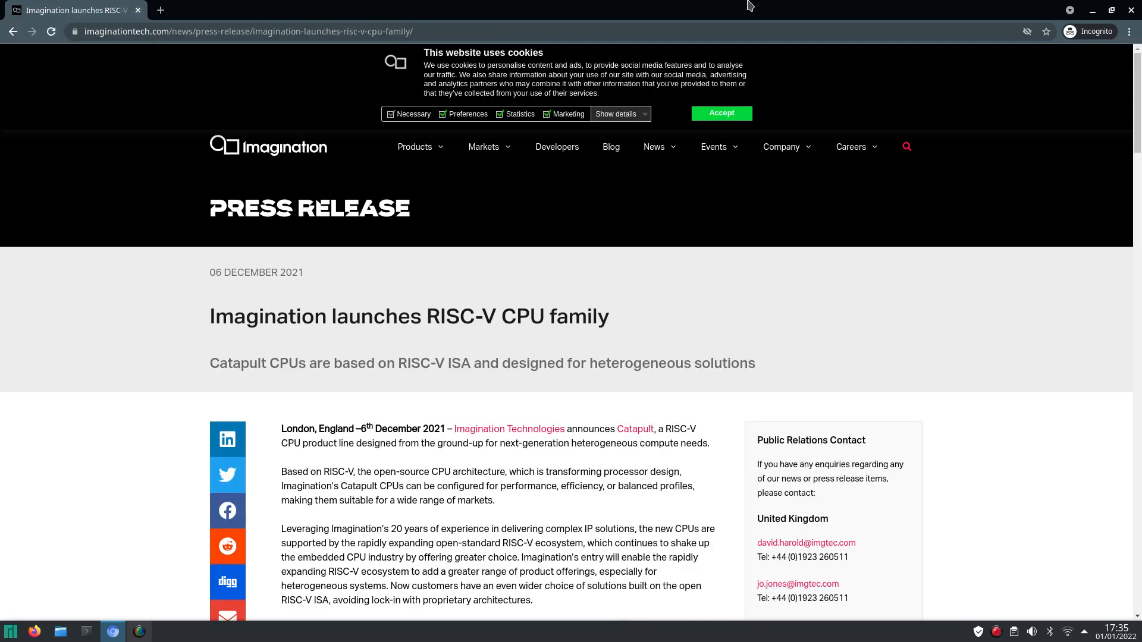
{"action": "mouse_move", "coordinate": [838, 6]}
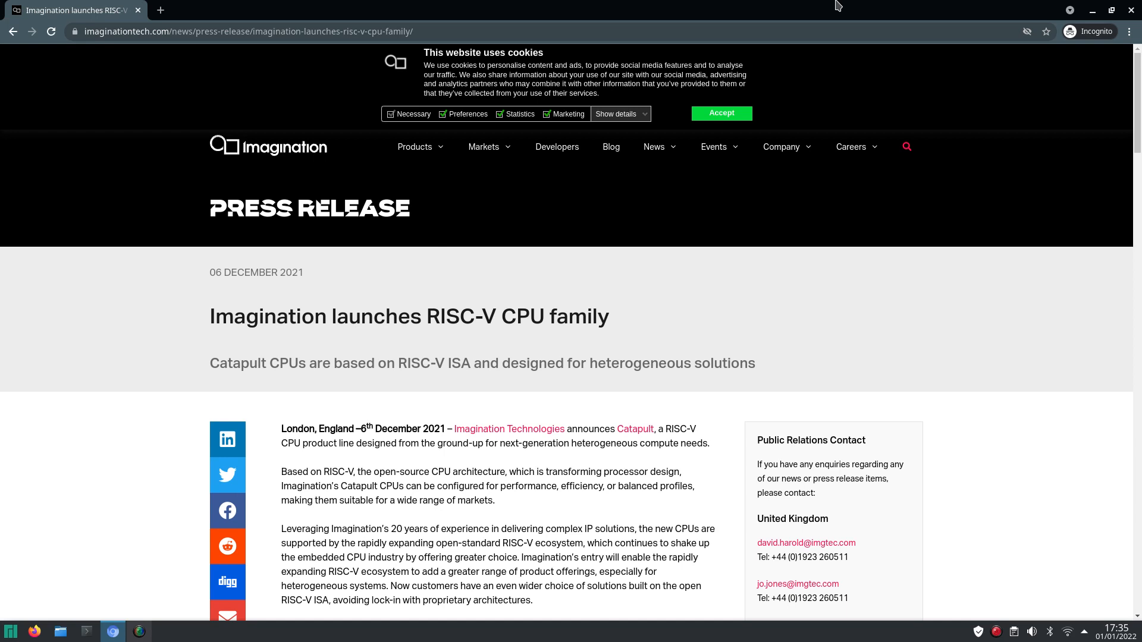